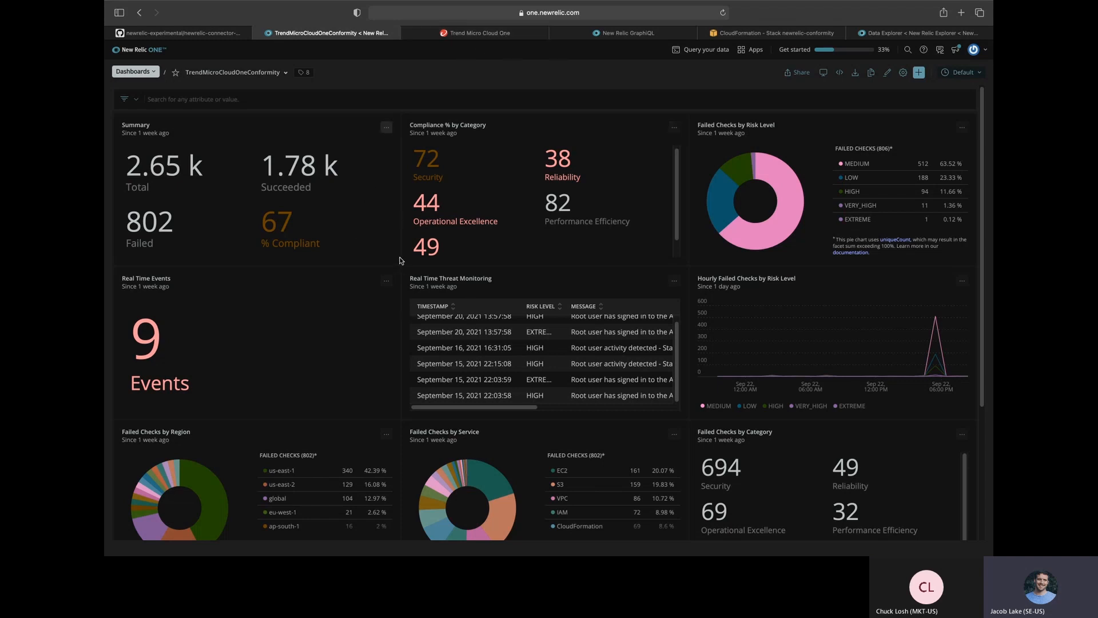
# Compare the Cloud One account summary with the Conformity dashboard, then show the connector's GitHub repository.
pyautogui.click(479, 32)
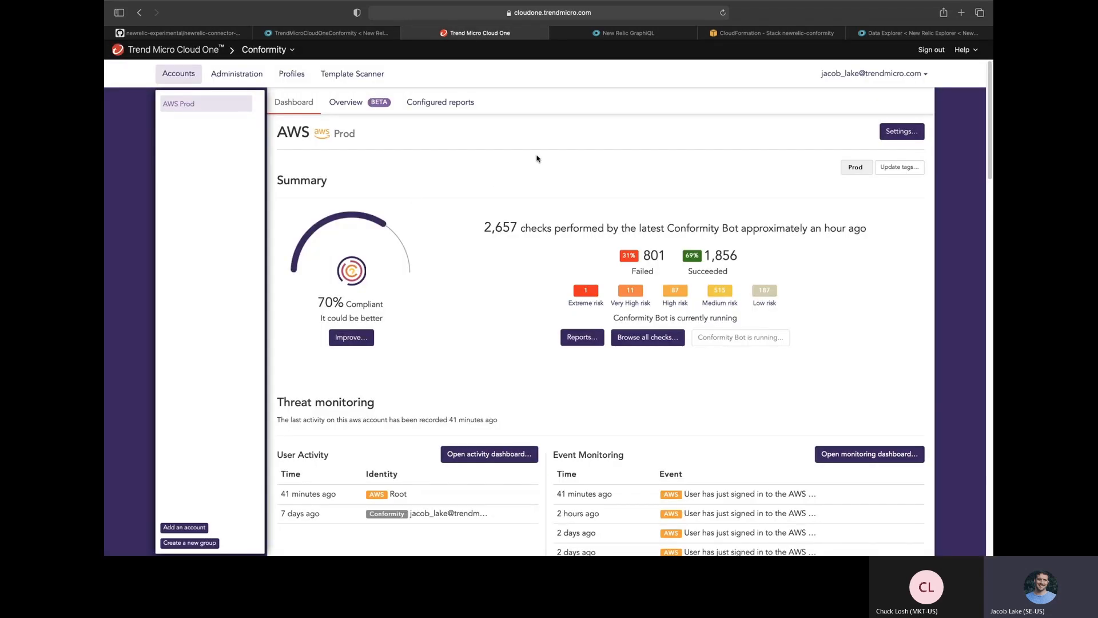
pyautogui.click(325, 33)
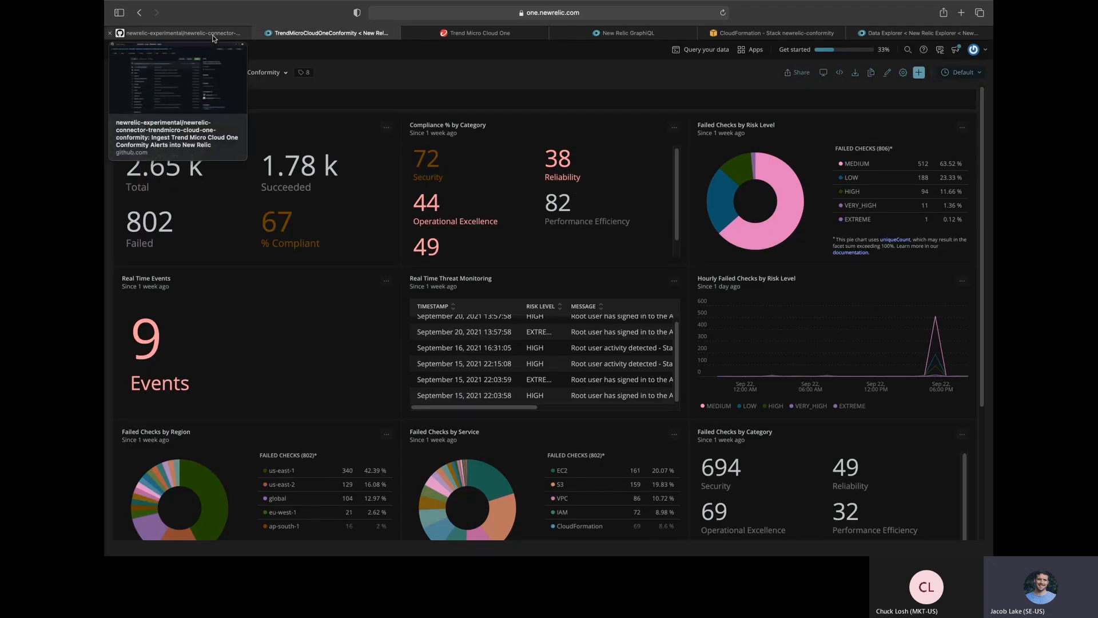
pyautogui.click(177, 33)
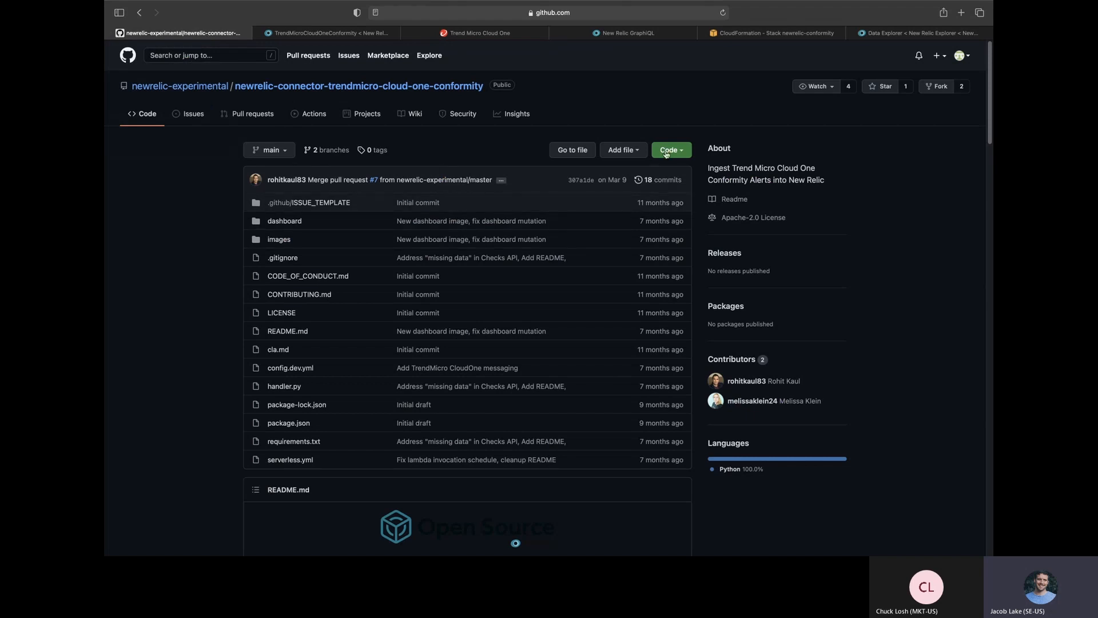
# Check the repository's clone options, then move down the README to its Installation requirements.
pyautogui.click(668, 150)
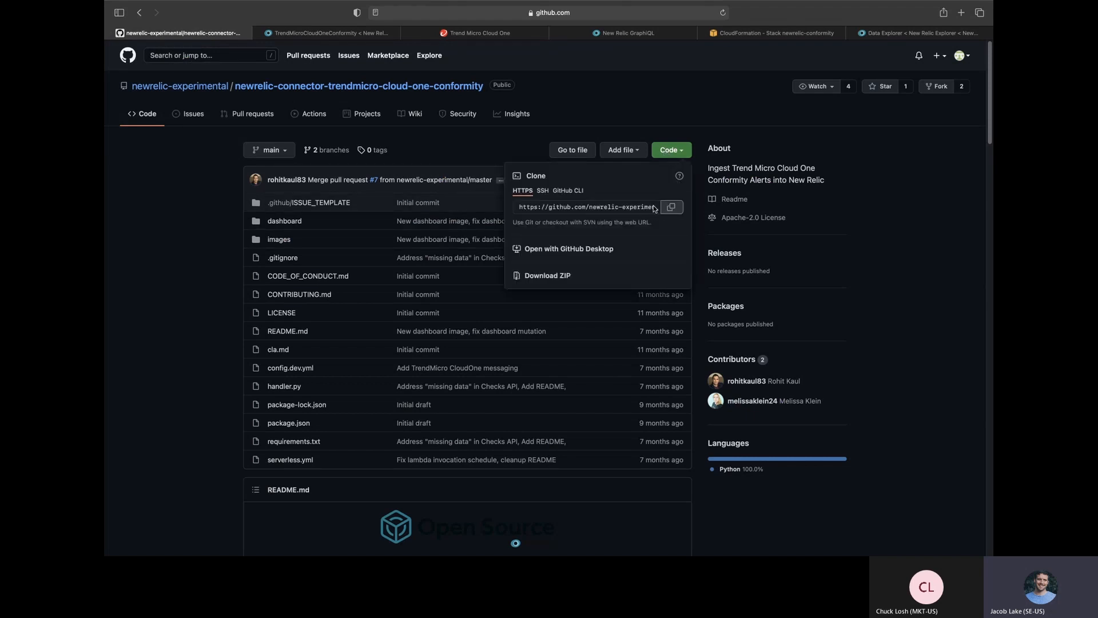
pyautogui.click(480, 131)
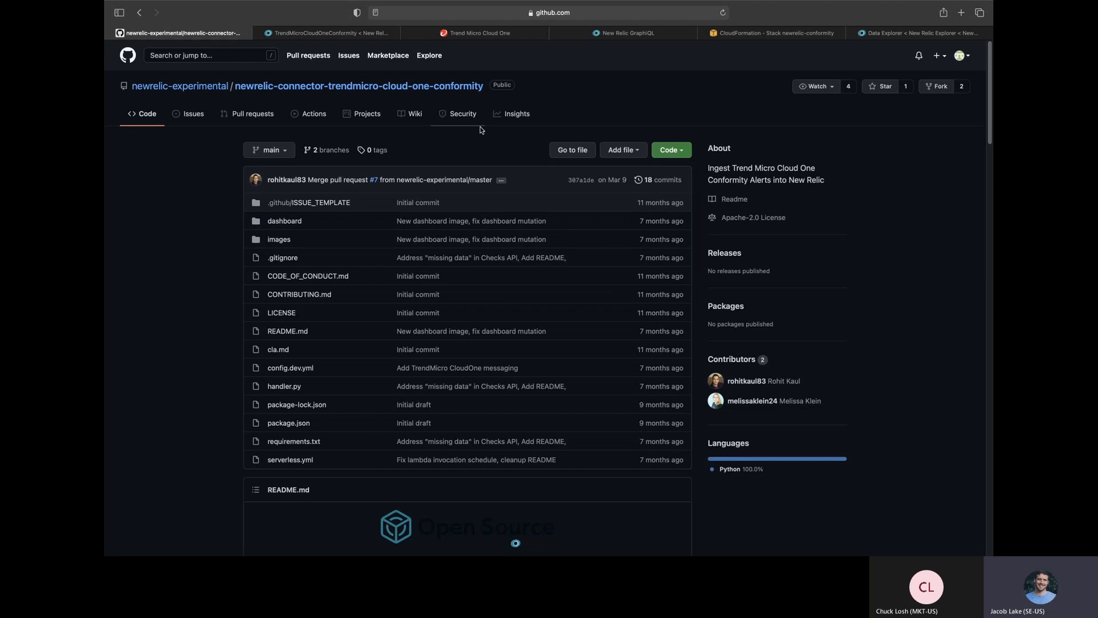
pyautogui.scroll(-3)
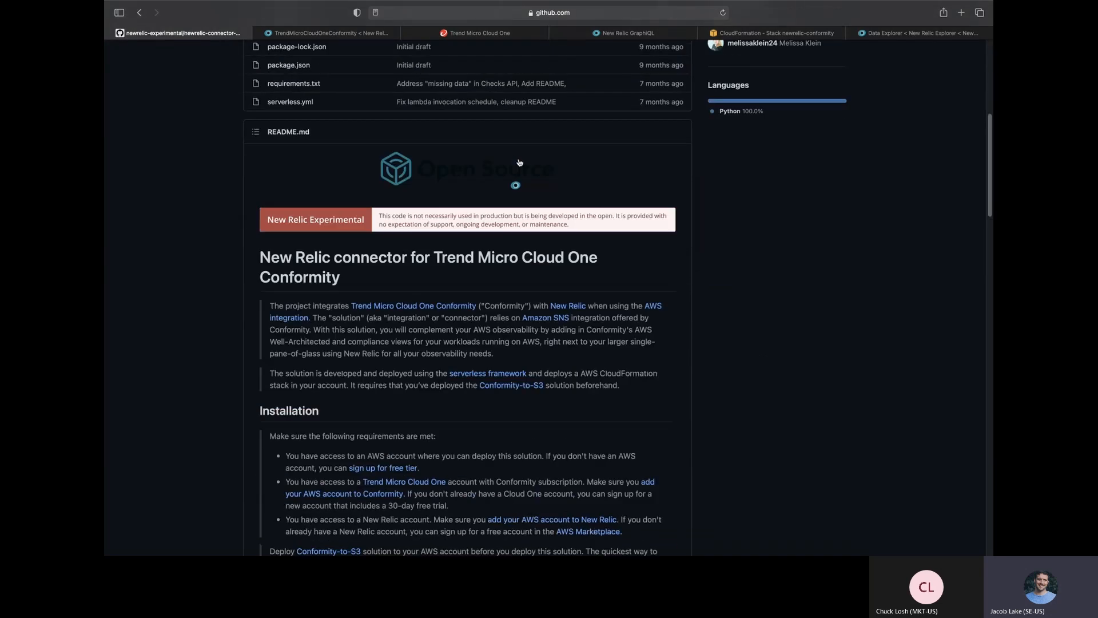
pyautogui.scroll(-3)
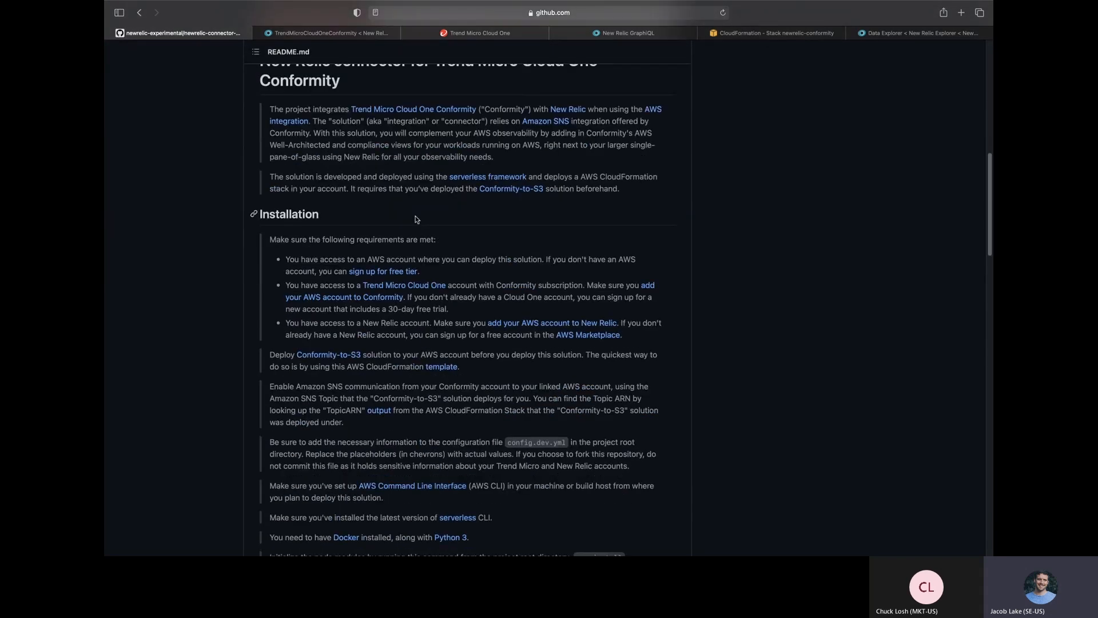
pyautogui.moveTo(513, 234)
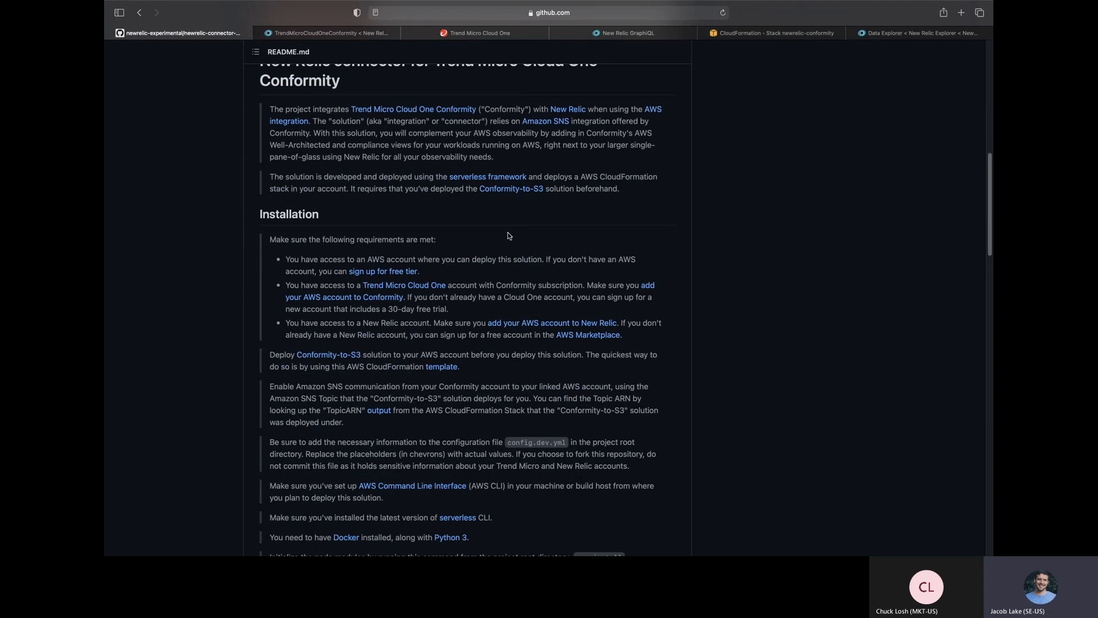
pyautogui.moveTo(511, 237)
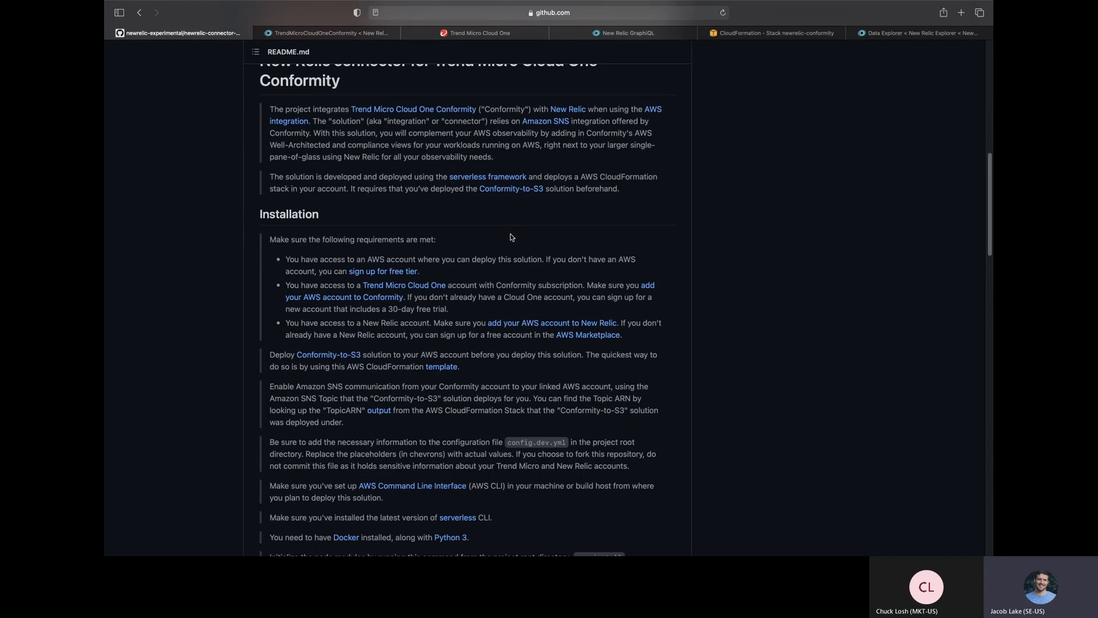
pyautogui.moveTo(501, 248)
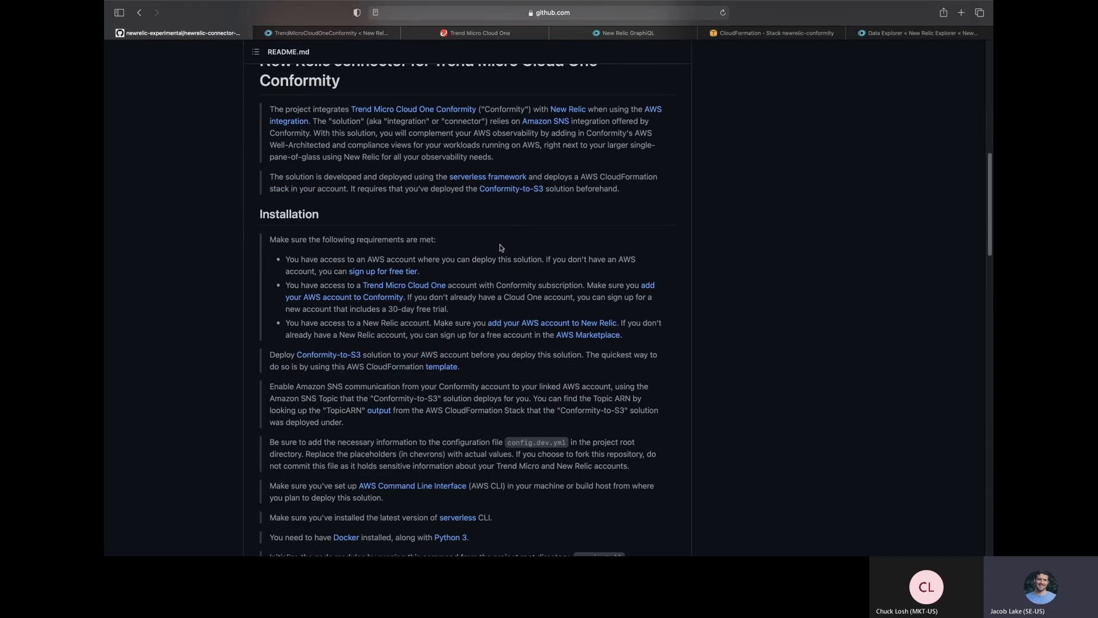
pyautogui.moveTo(449, 288)
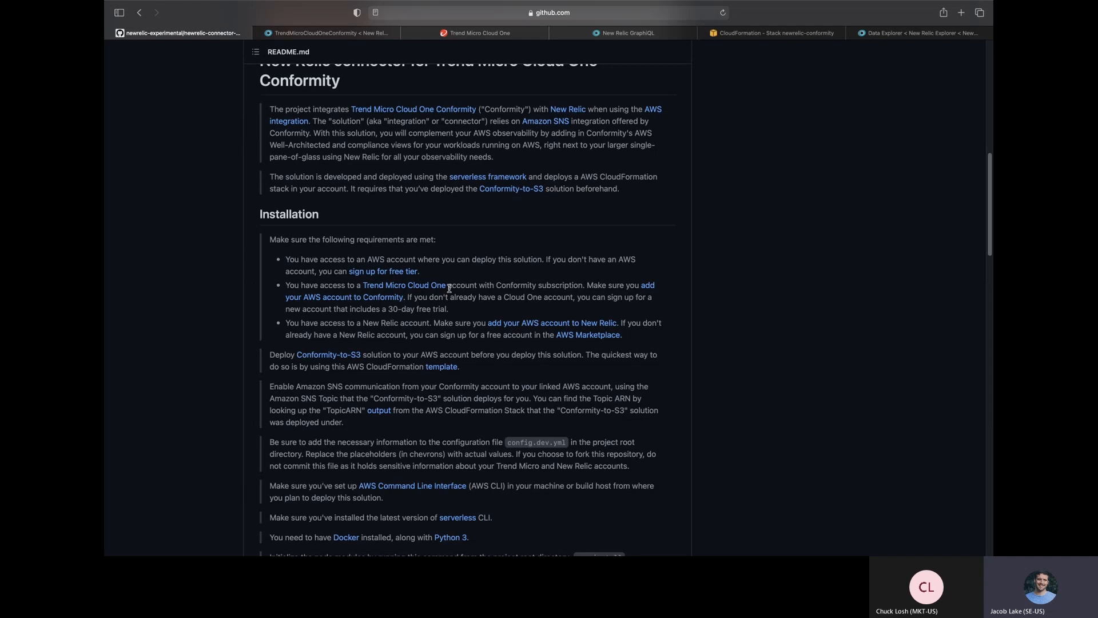
pyautogui.moveTo(506, 288)
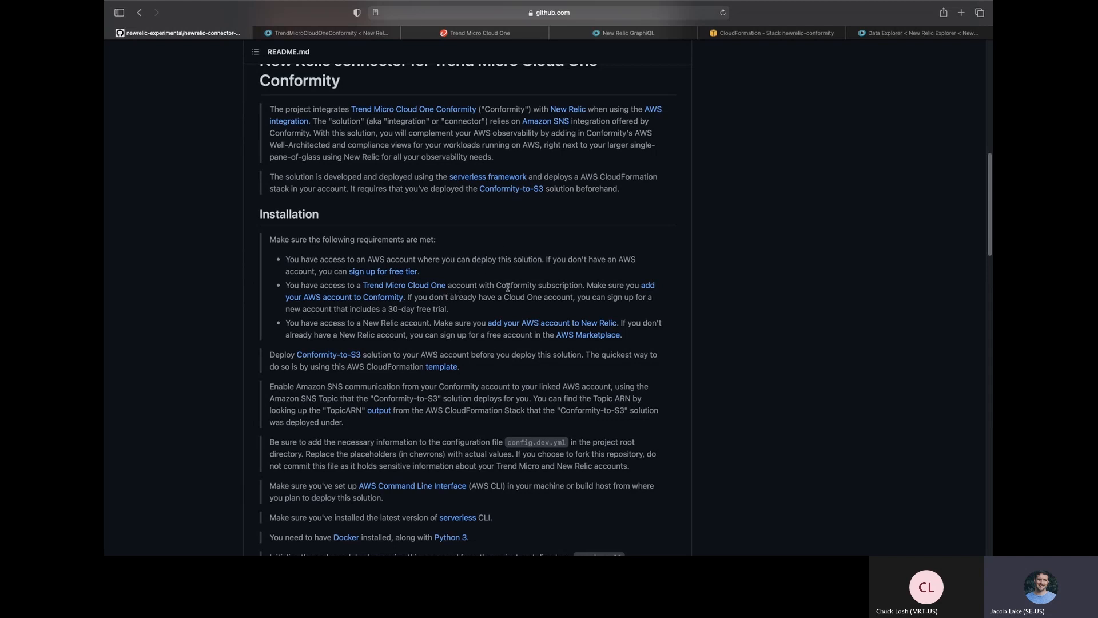
pyautogui.moveTo(531, 282)
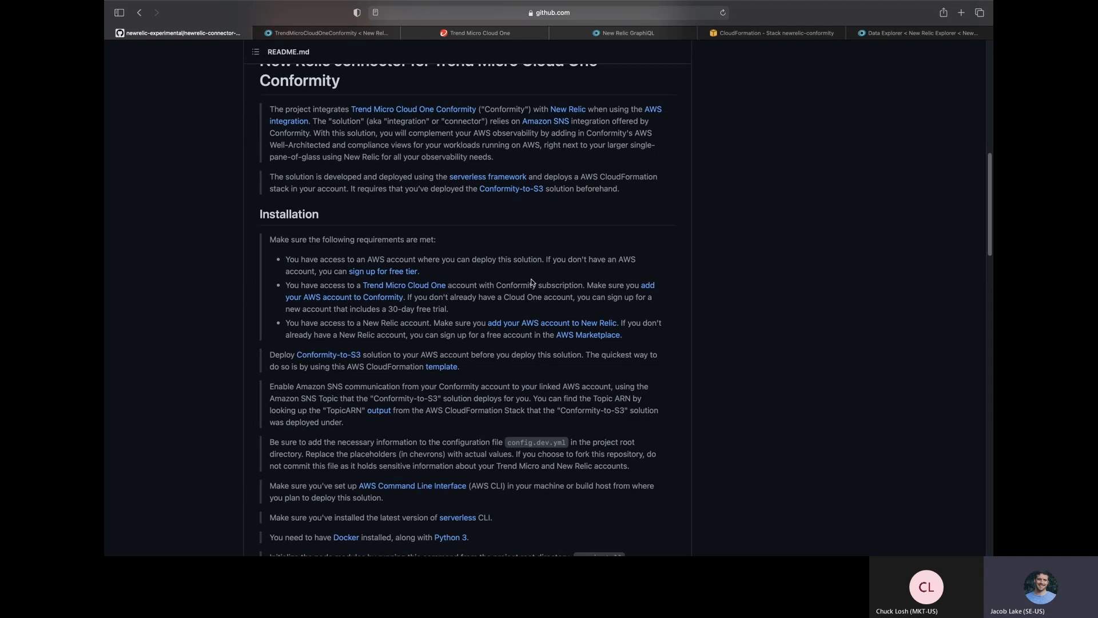
pyautogui.moveTo(543, 291)
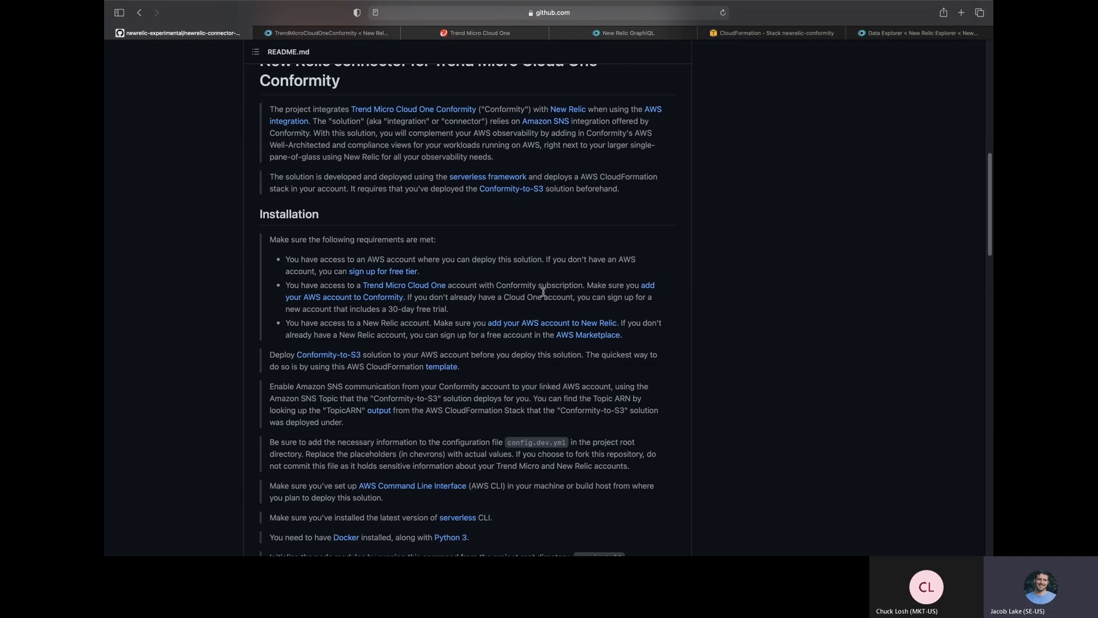
# Move down the README to the Installation section listing AWS, Cloud One and New Relic prerequisites.
pyautogui.scroll(-3)
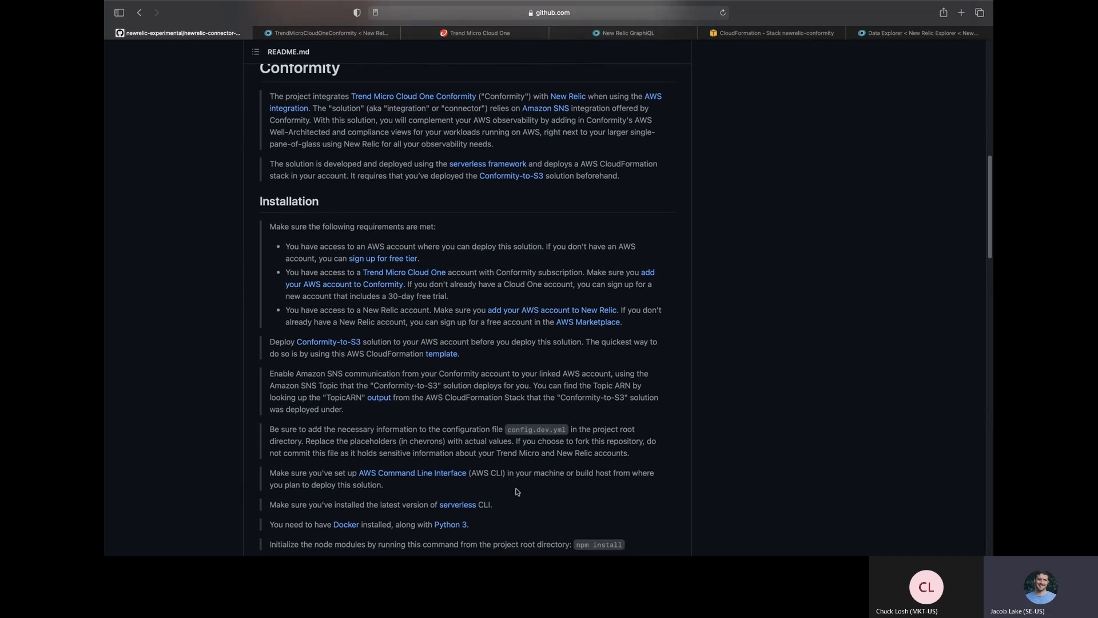
pyautogui.moveTo(433, 486)
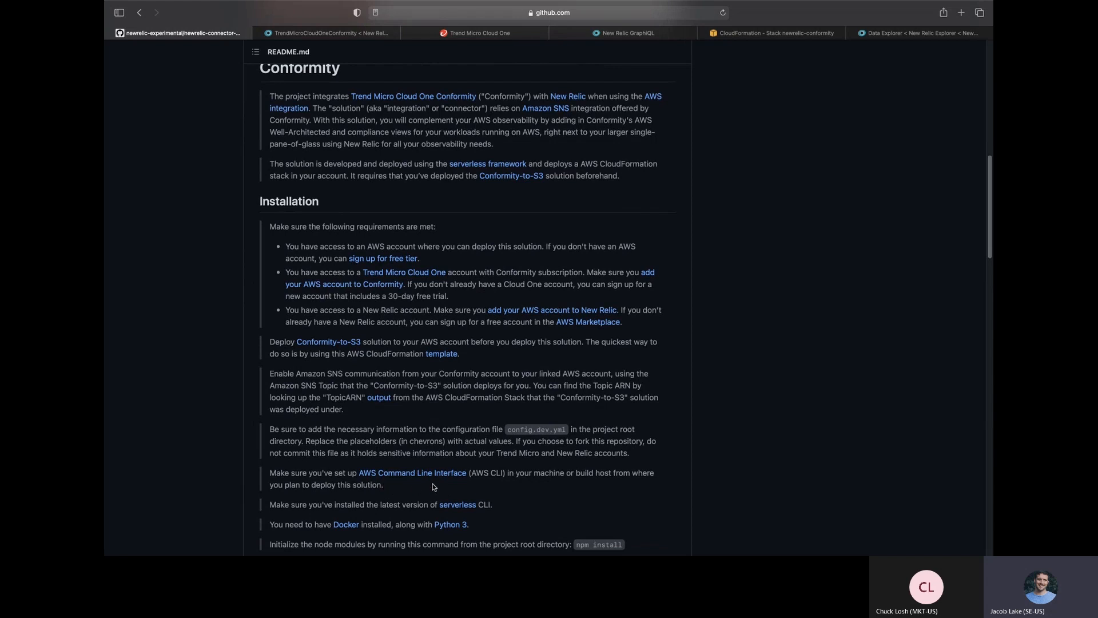
pyautogui.moveTo(405, 510)
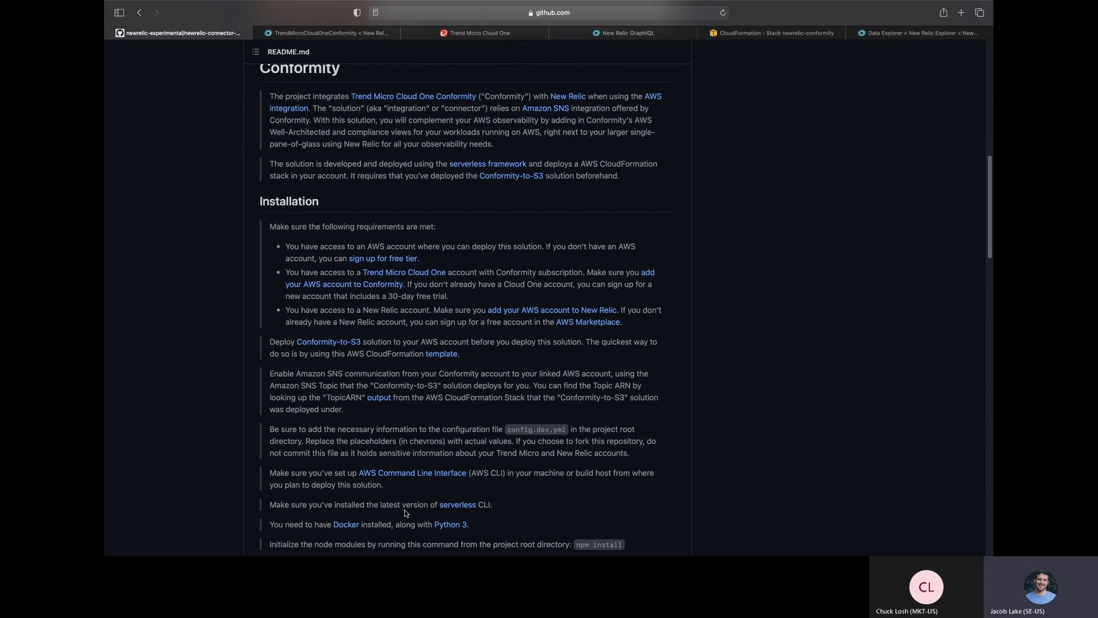
pyautogui.moveTo(346, 527)
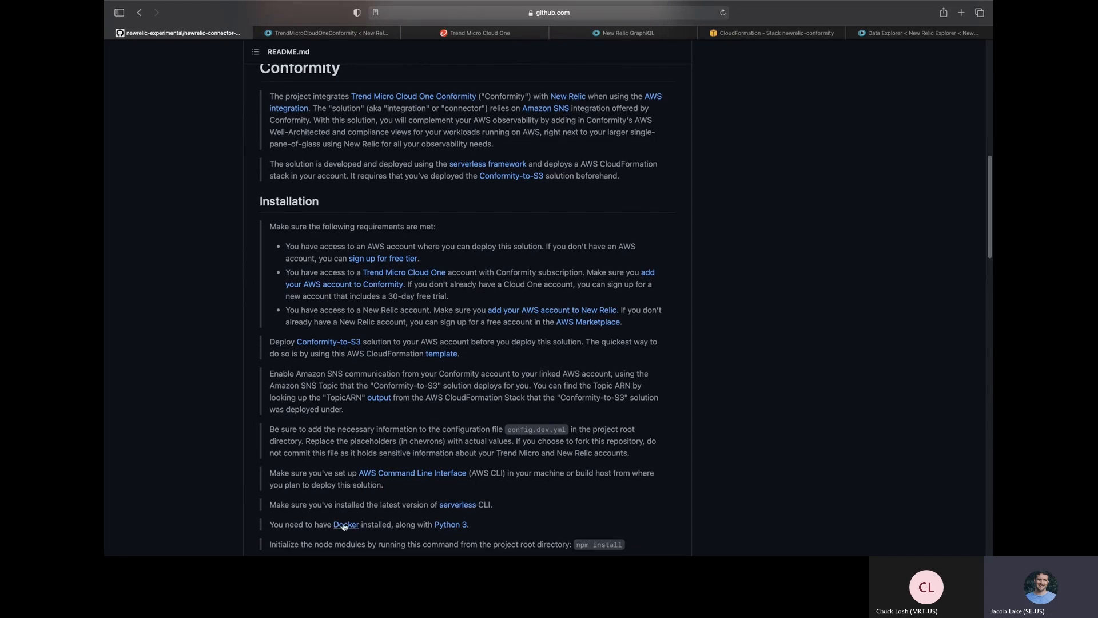
pyautogui.moveTo(326, 426)
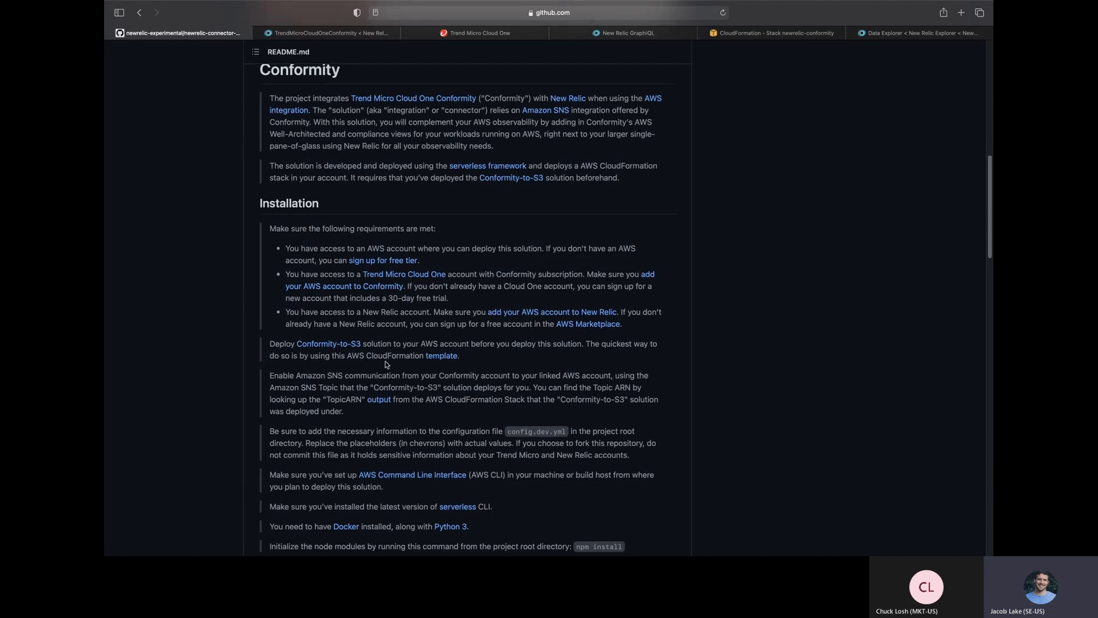
pyautogui.moveTo(429, 372)
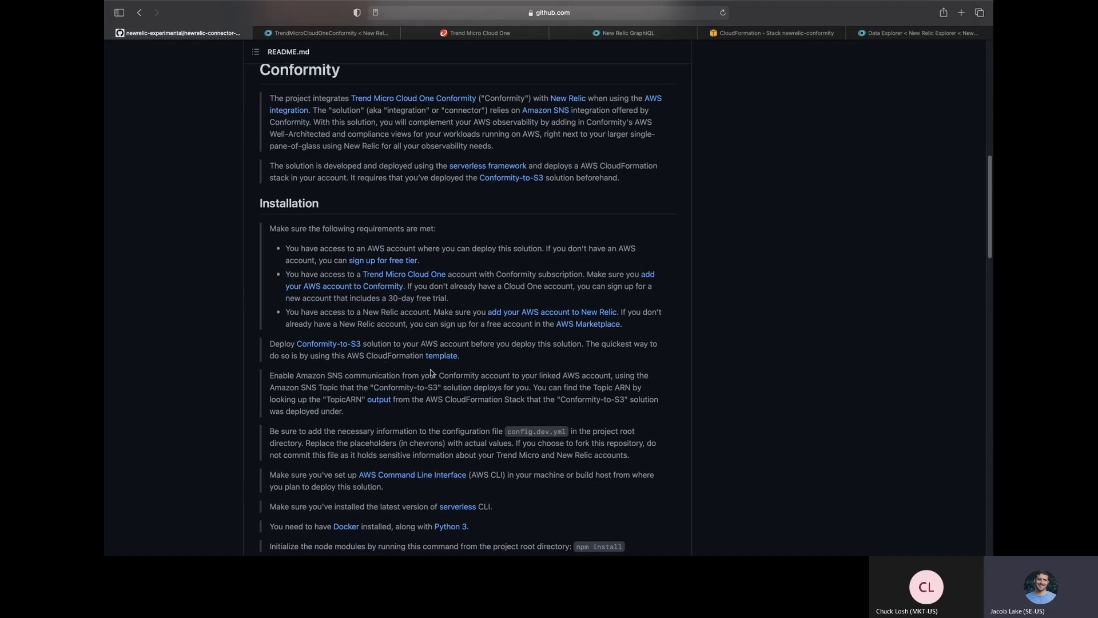
pyautogui.moveTo(326, 350)
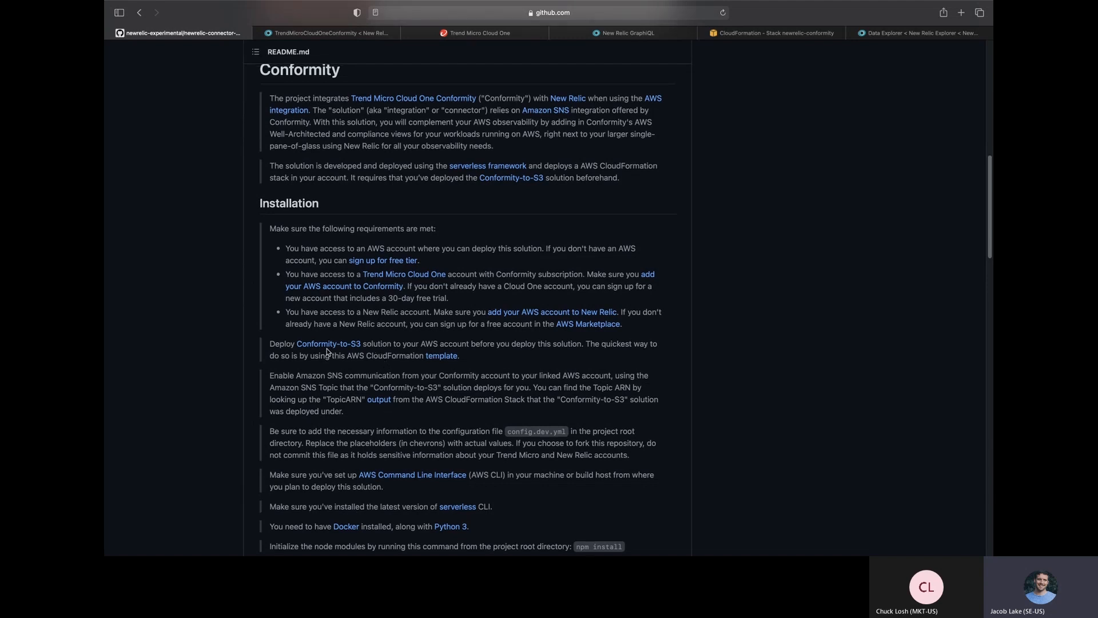
pyautogui.moveTo(391, 351)
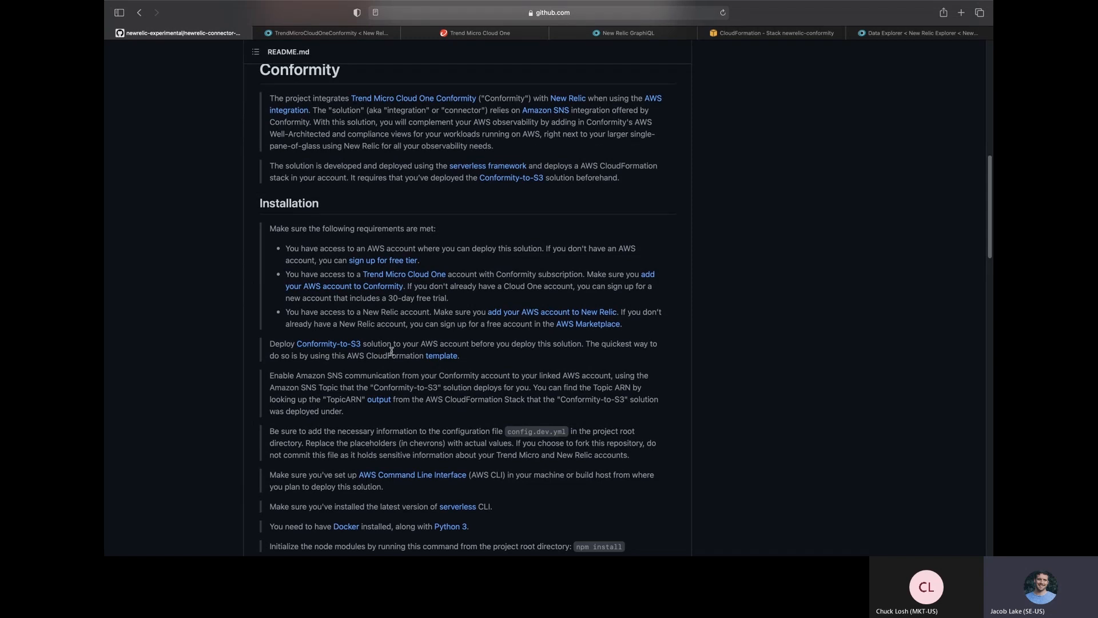
pyautogui.moveTo(439, 361)
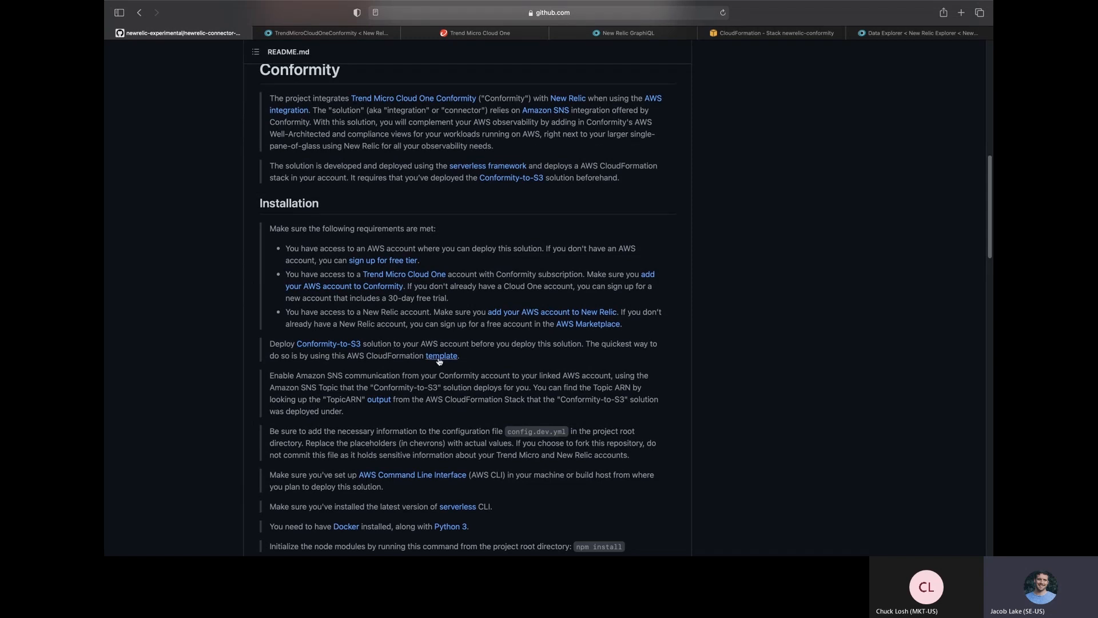
# Select the newrelic-conformity stack's TopicARN output in CloudFormation, then return to the GitHub README.
pyautogui.click(768, 32)
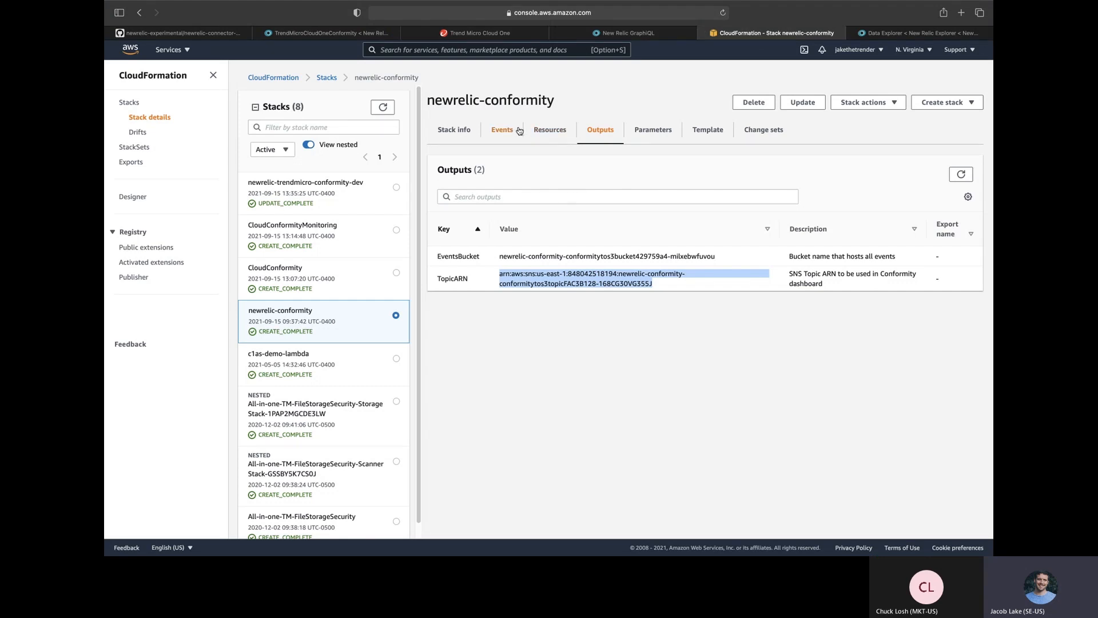
pyautogui.moveTo(532, 145)
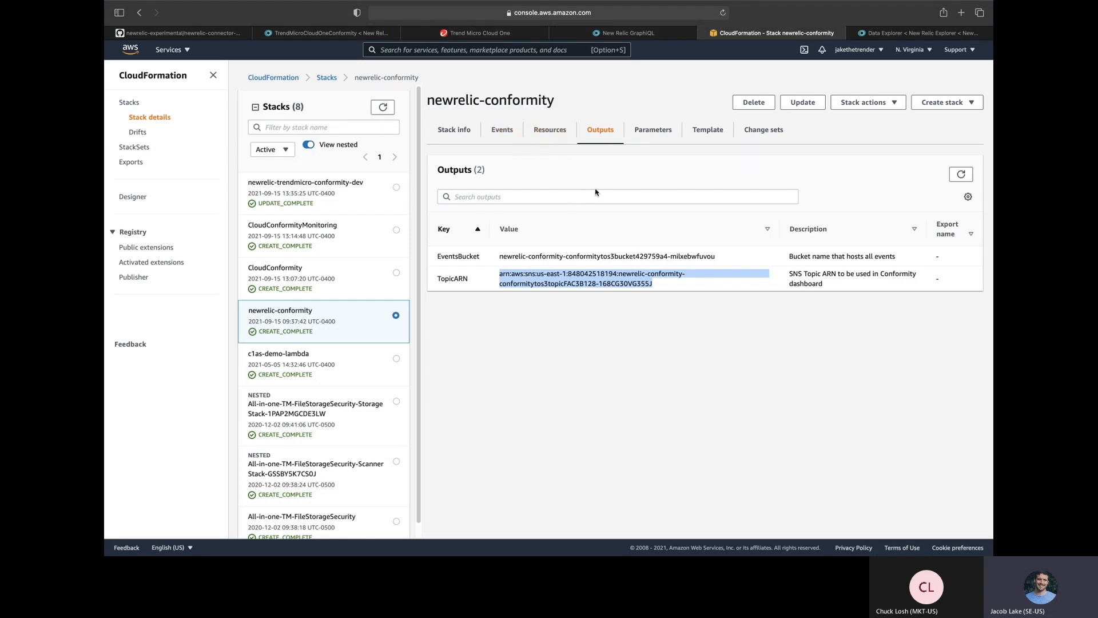
pyautogui.moveTo(676, 221)
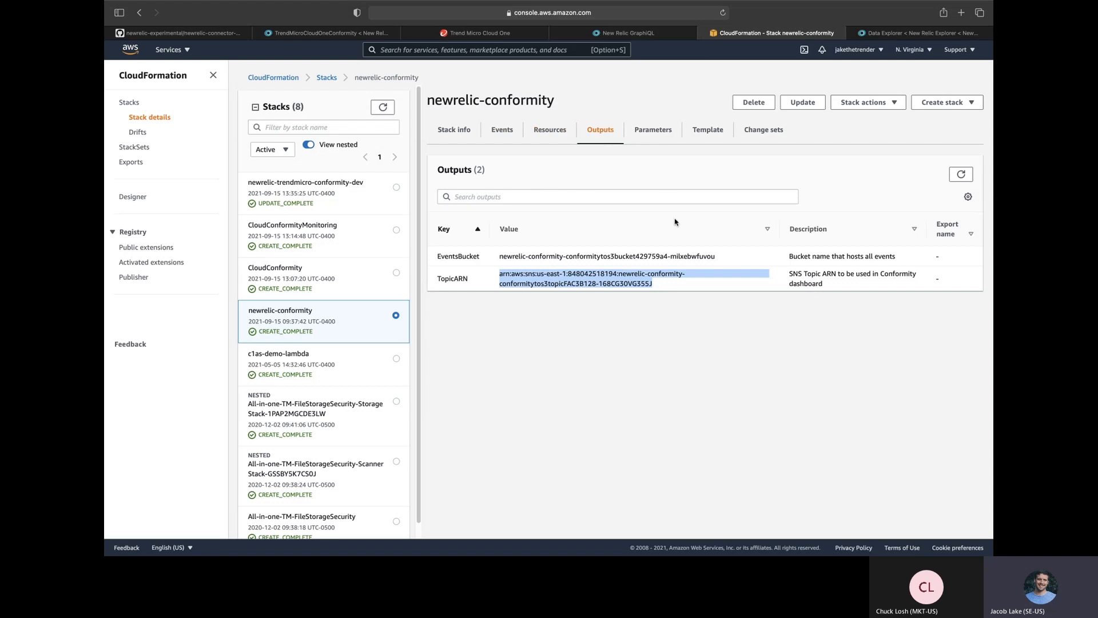
pyautogui.moveTo(715, 255)
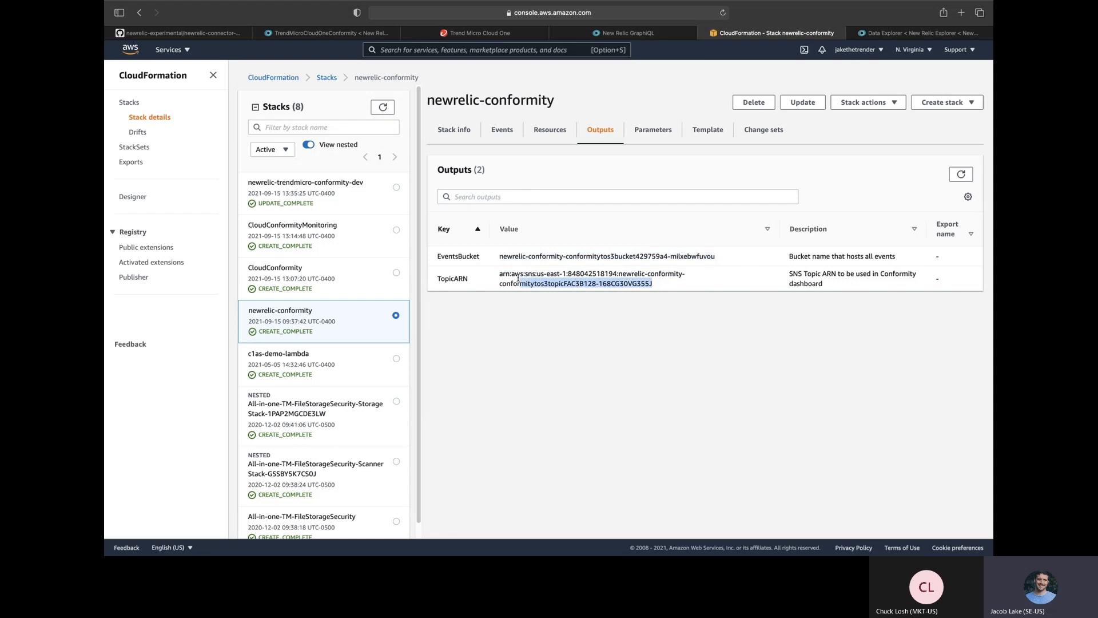
pyautogui.doubleClick(592, 274)
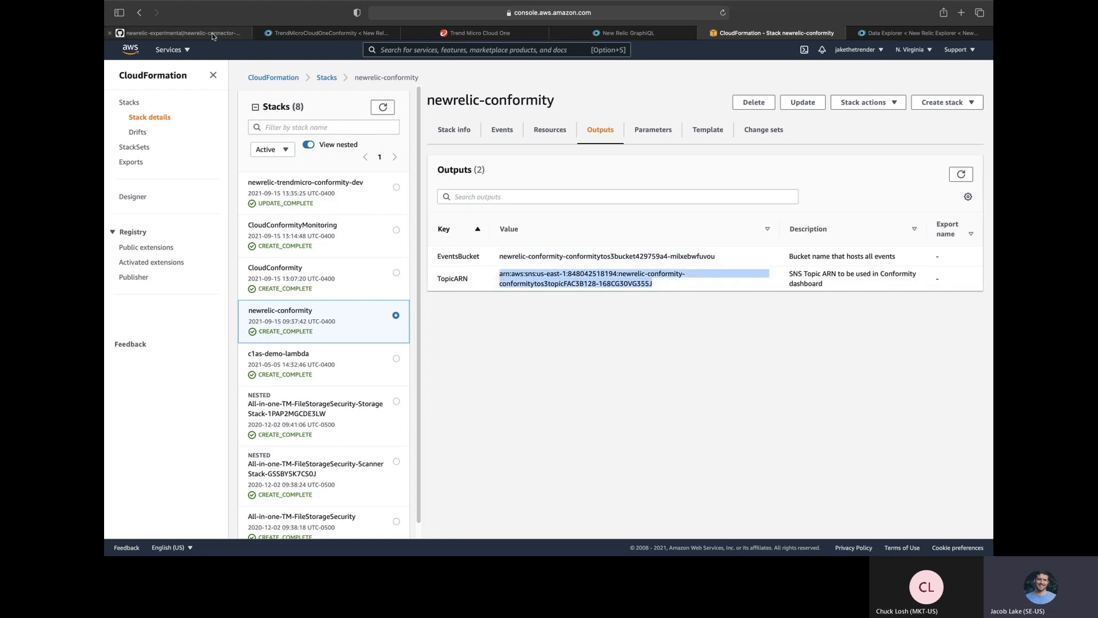
pyautogui.click(183, 32)
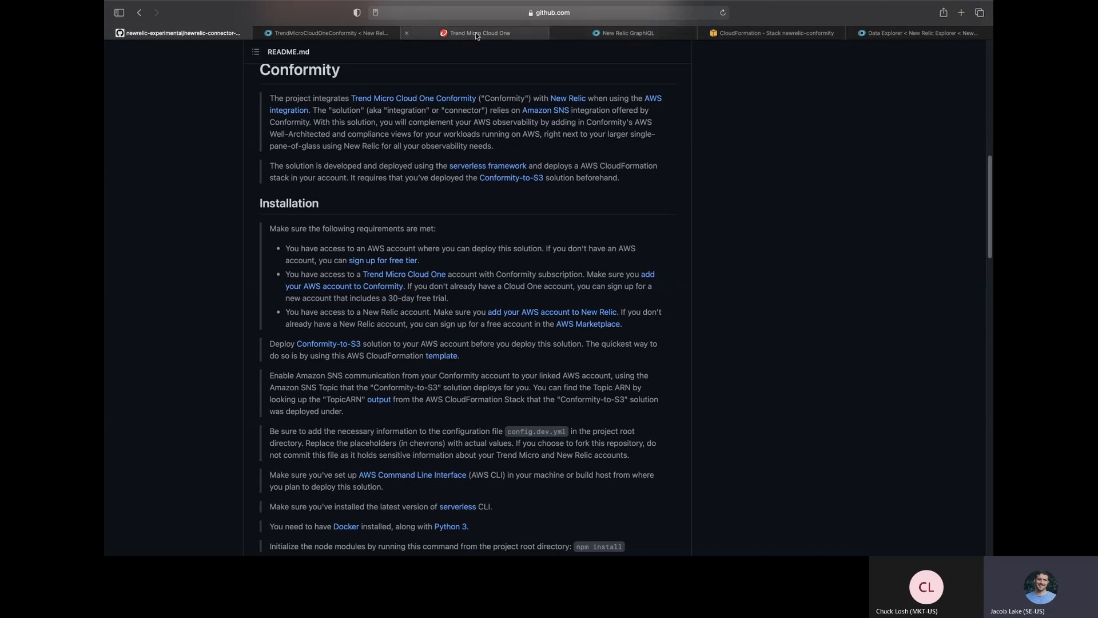
# Show the Cloud One Conformity account's communication settings listing the Email and Amazon SNS channels.
pyautogui.click(475, 32)
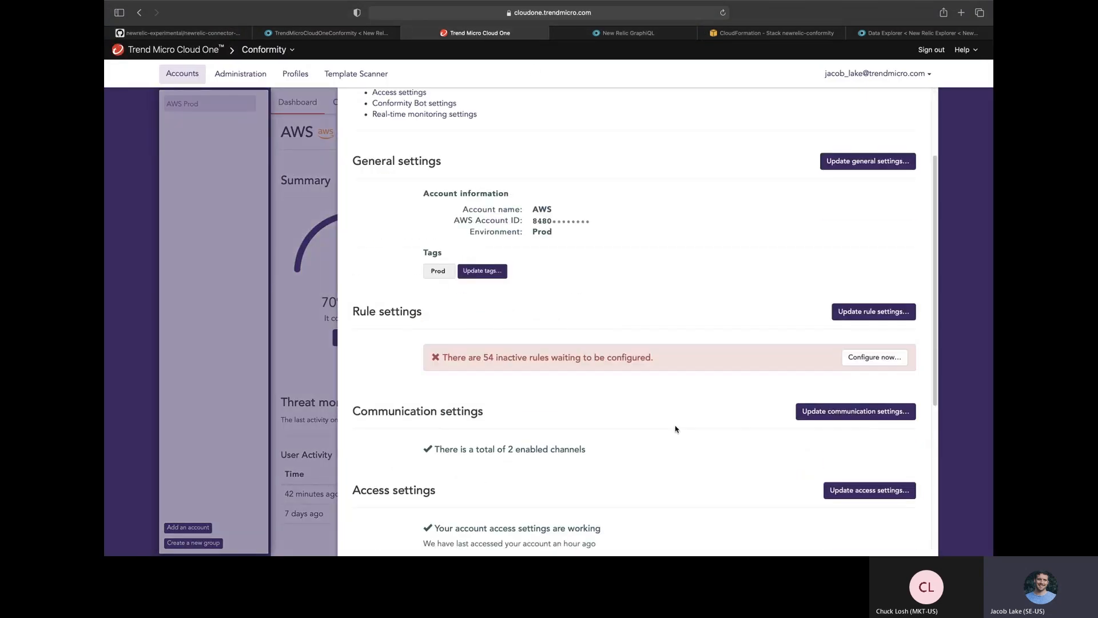
pyautogui.click(855, 412)
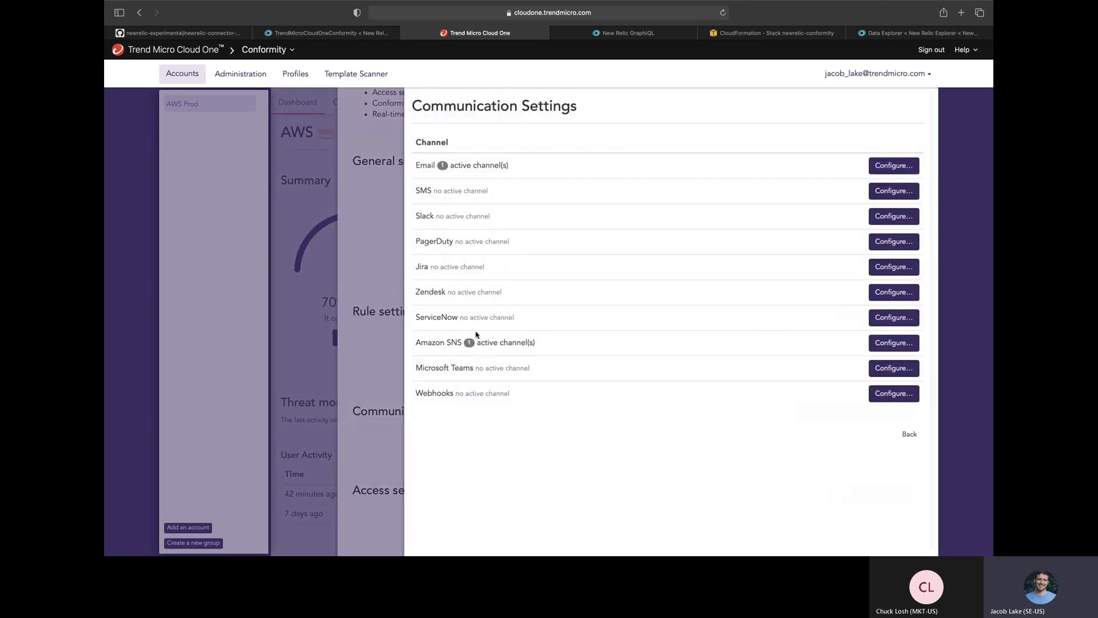
pyautogui.moveTo(818, 355)
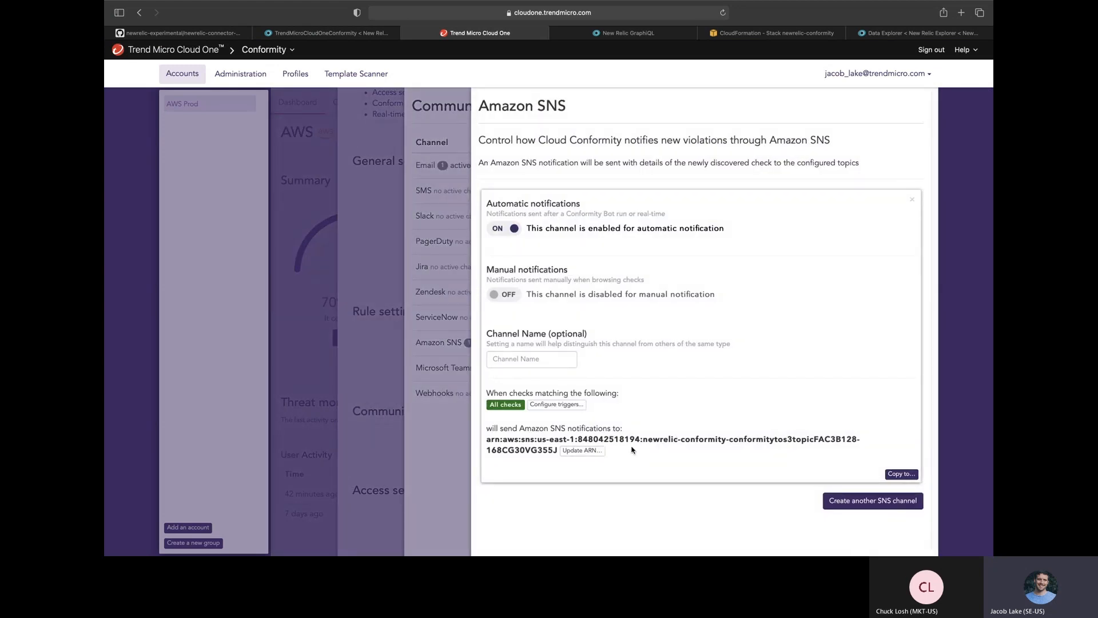
pyautogui.moveTo(199, 224)
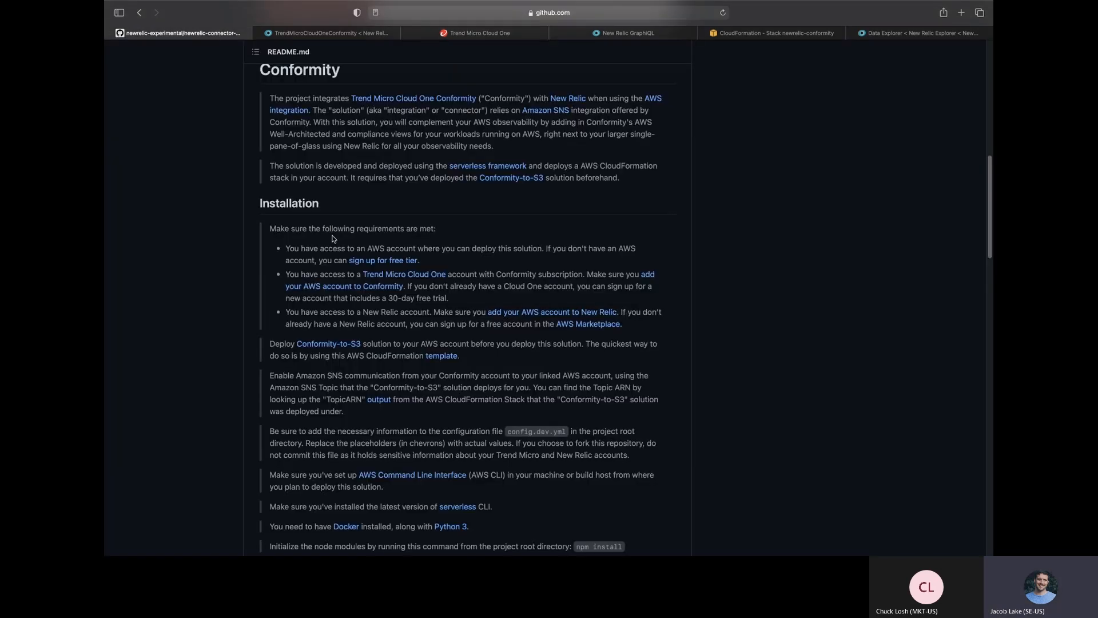
# Move the README's Installation section slightly further toward the Deployment heading.
pyautogui.scroll(-3)
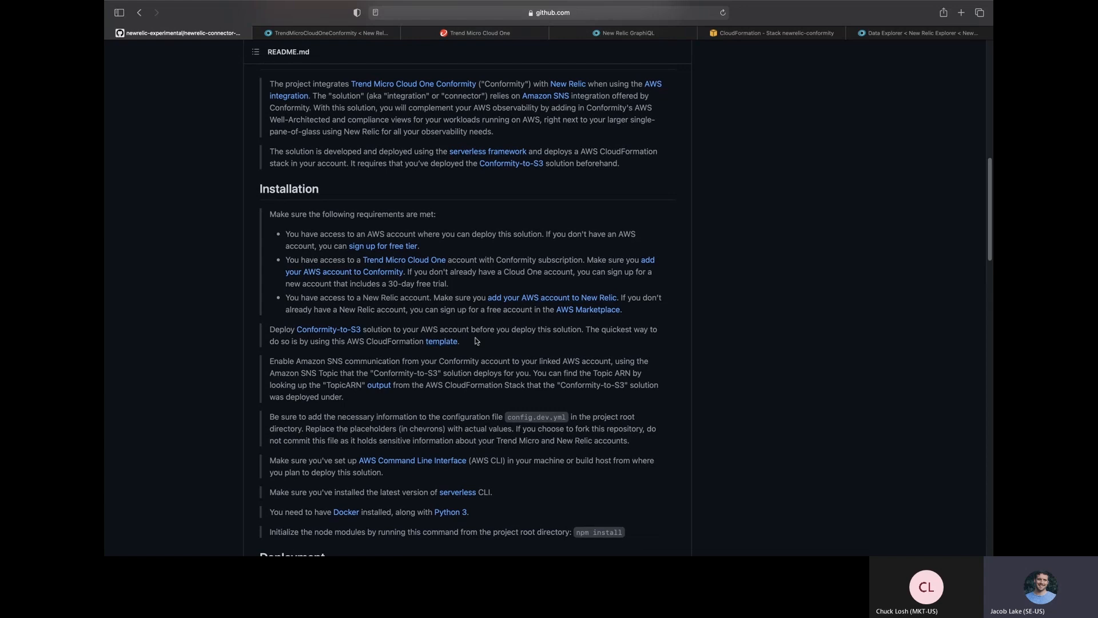
pyautogui.moveTo(676, 545)
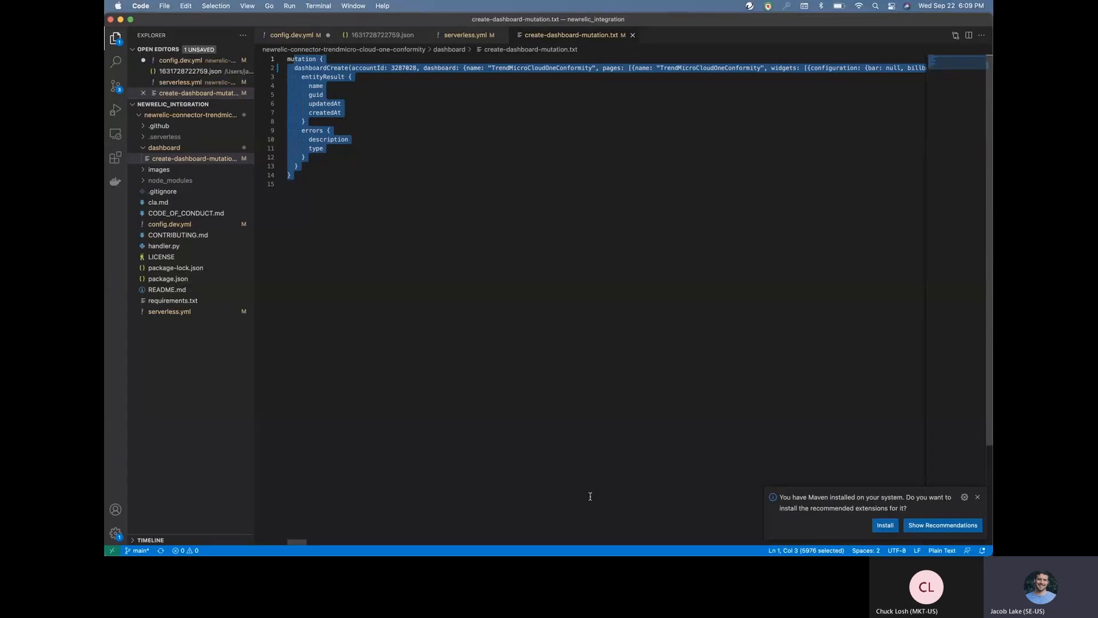
# Show config.dev.yml with the Conformity bucket name filled and the New Relic keys still placeholders.
pyautogui.click(294, 35)
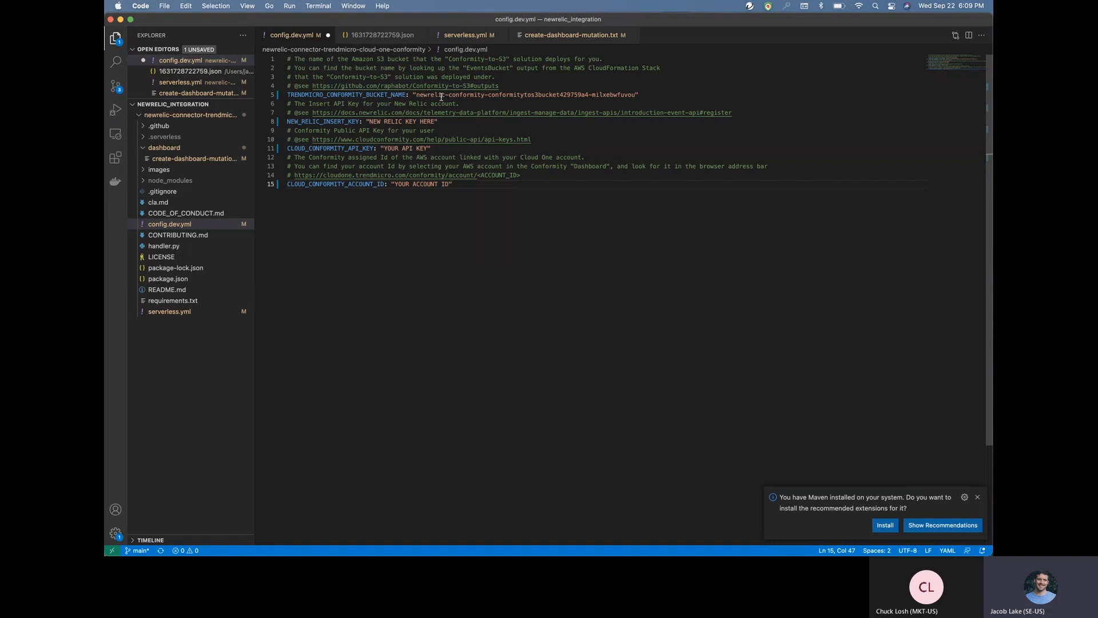
pyautogui.moveTo(346, 124)
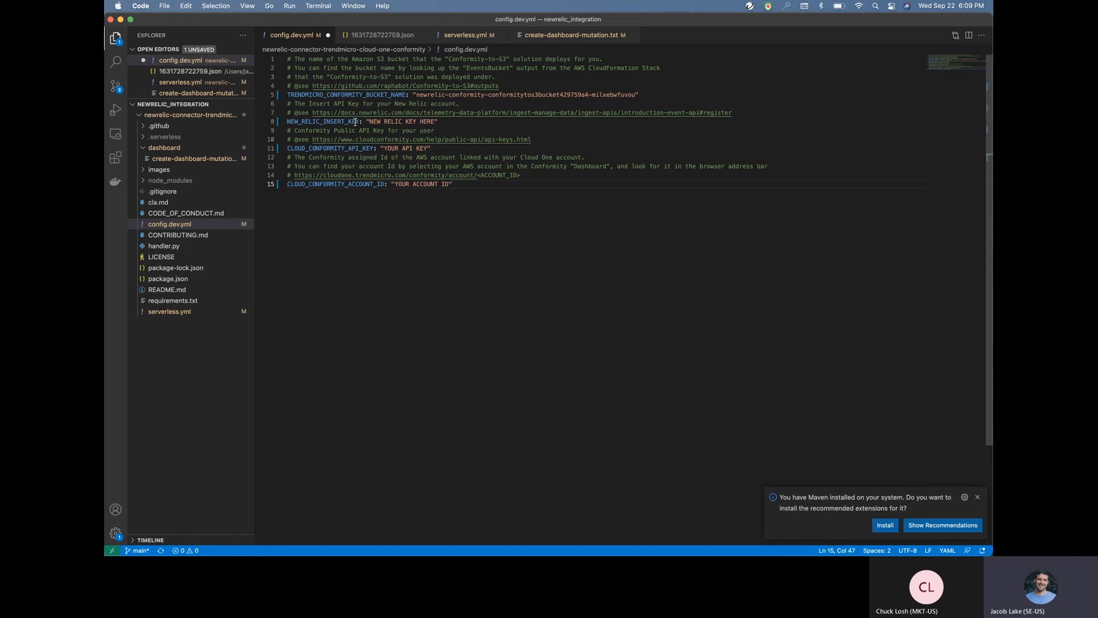
pyautogui.moveTo(358, 121)
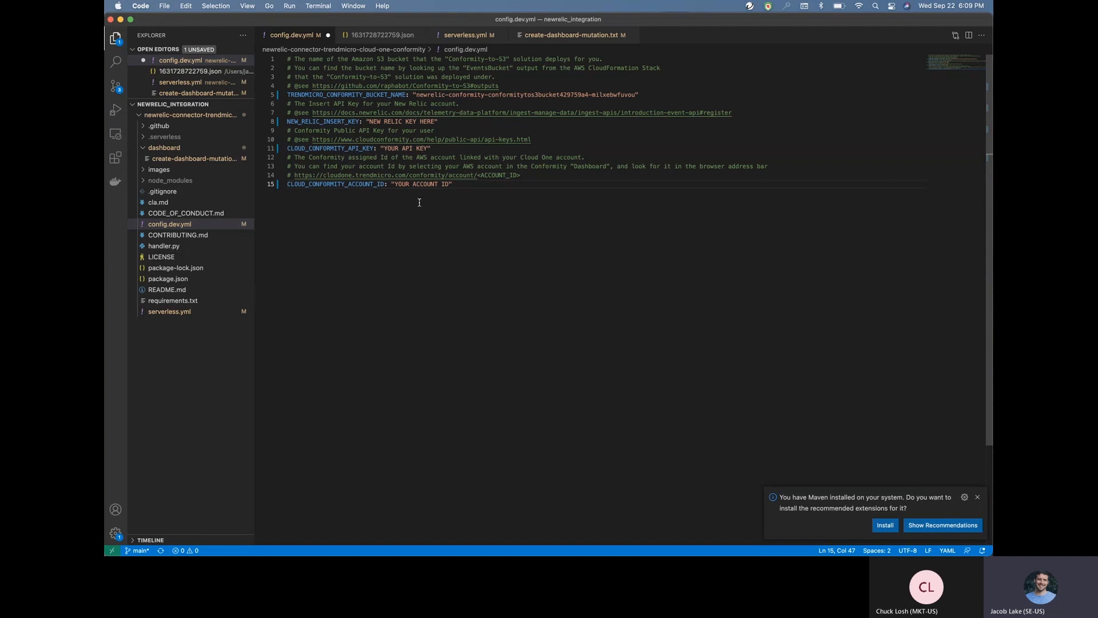
pyautogui.moveTo(405, 193)
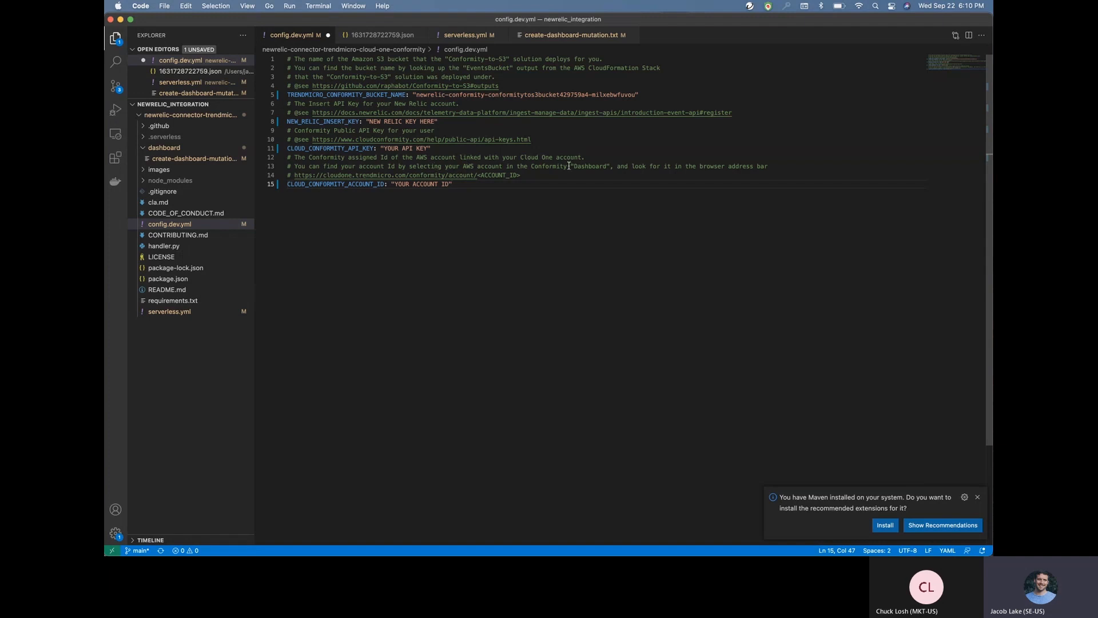
pyautogui.moveTo(537, 173)
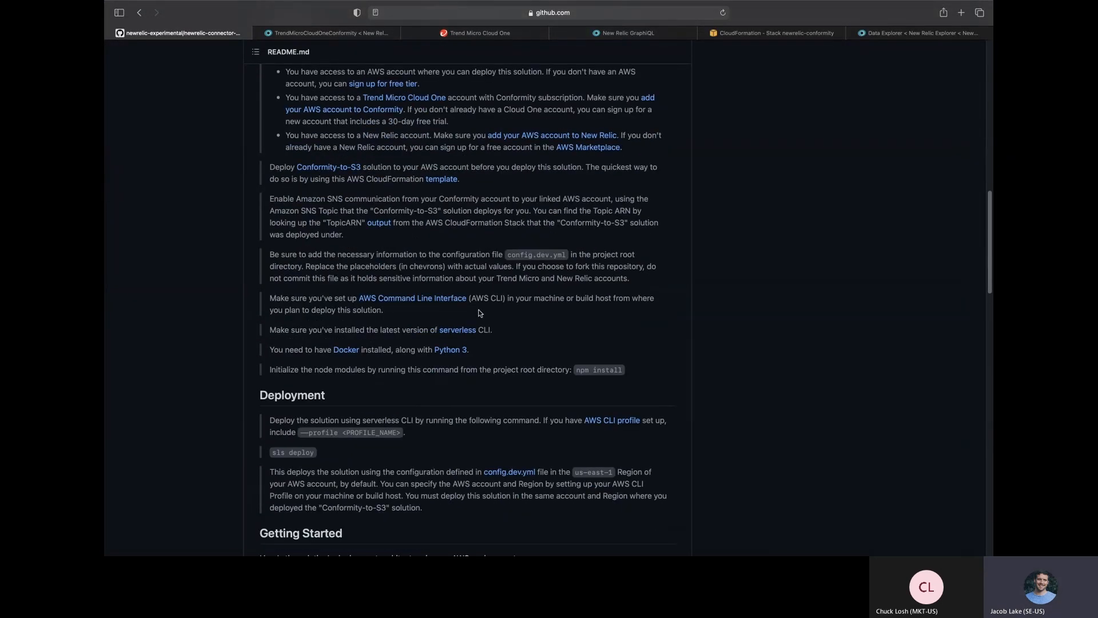
pyautogui.moveTo(602, 301)
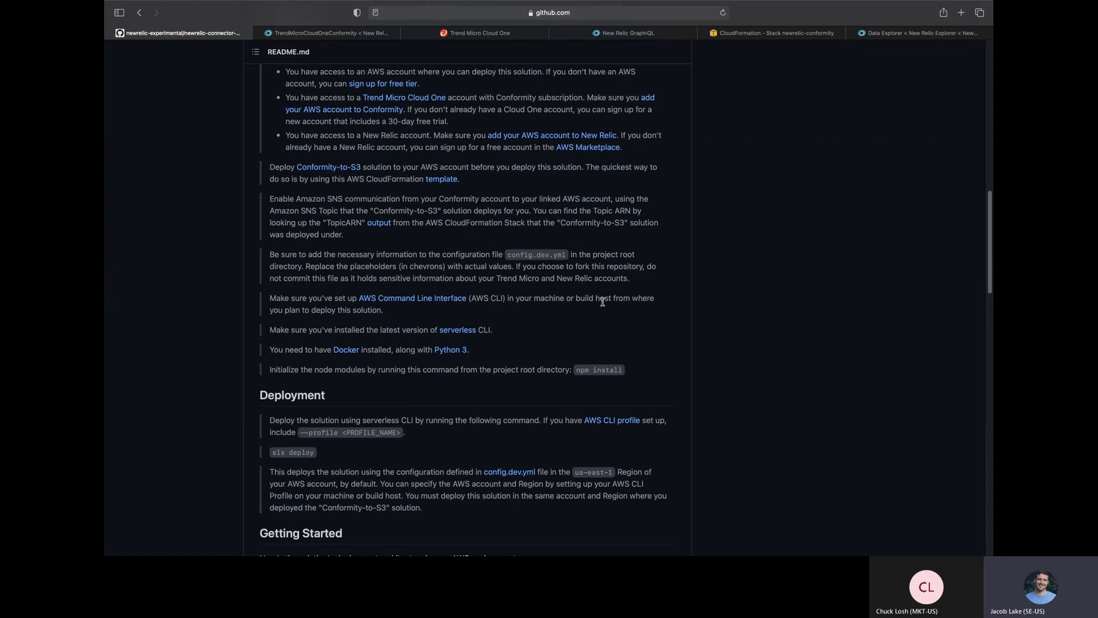
pyautogui.moveTo(646, 328)
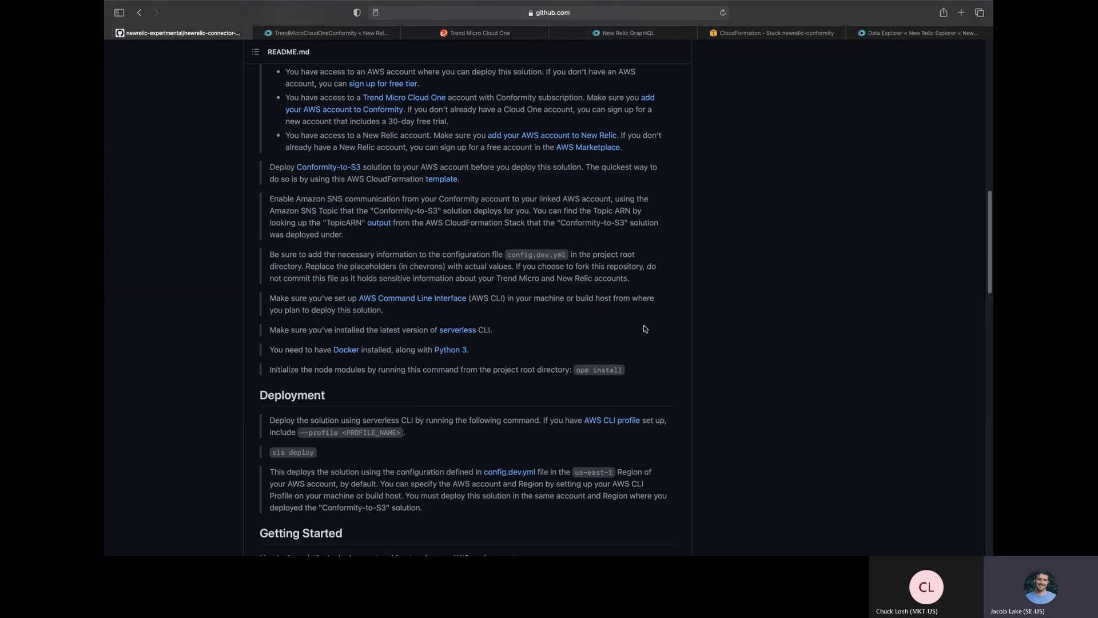
pyautogui.moveTo(653, 336)
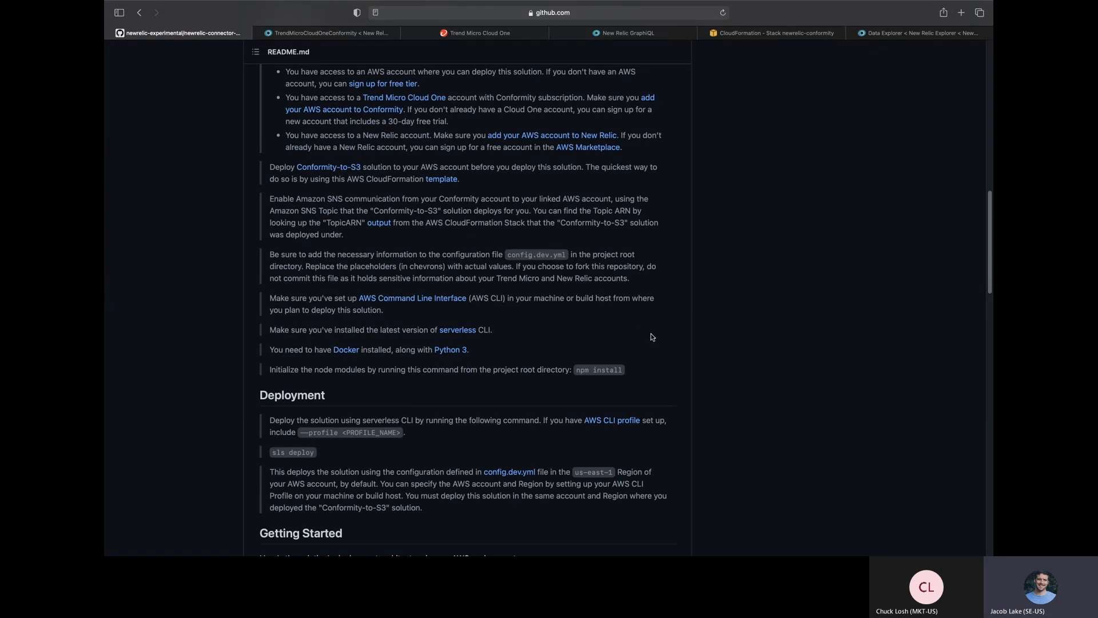
pyautogui.moveTo(645, 339)
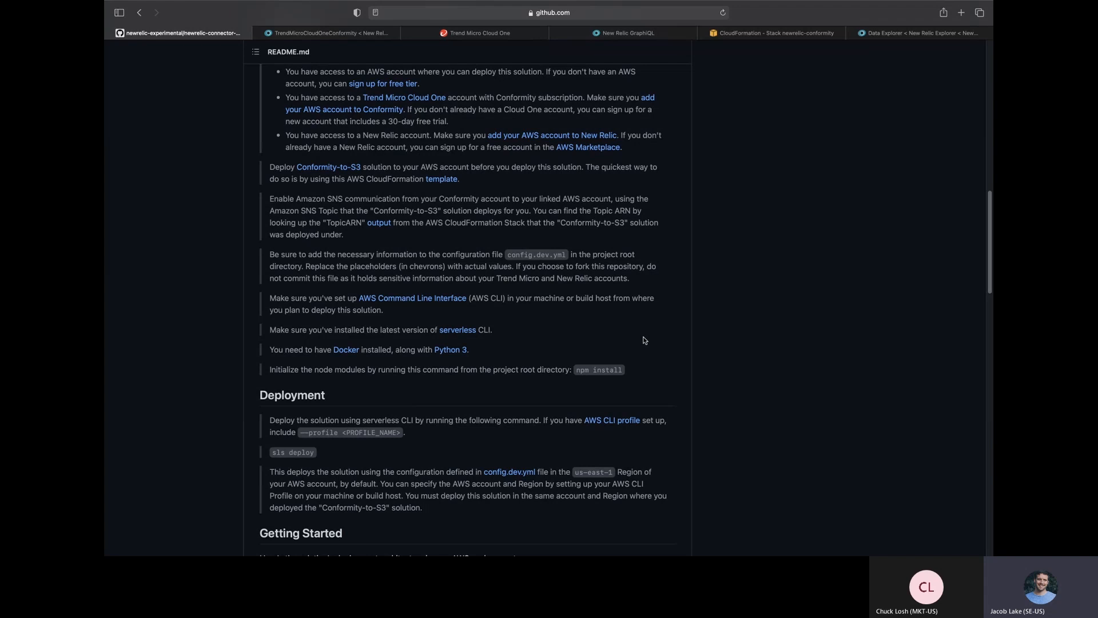
# Move the README past the Deployment section's sls deploy command toward Getting Started.
pyautogui.scroll(-3)
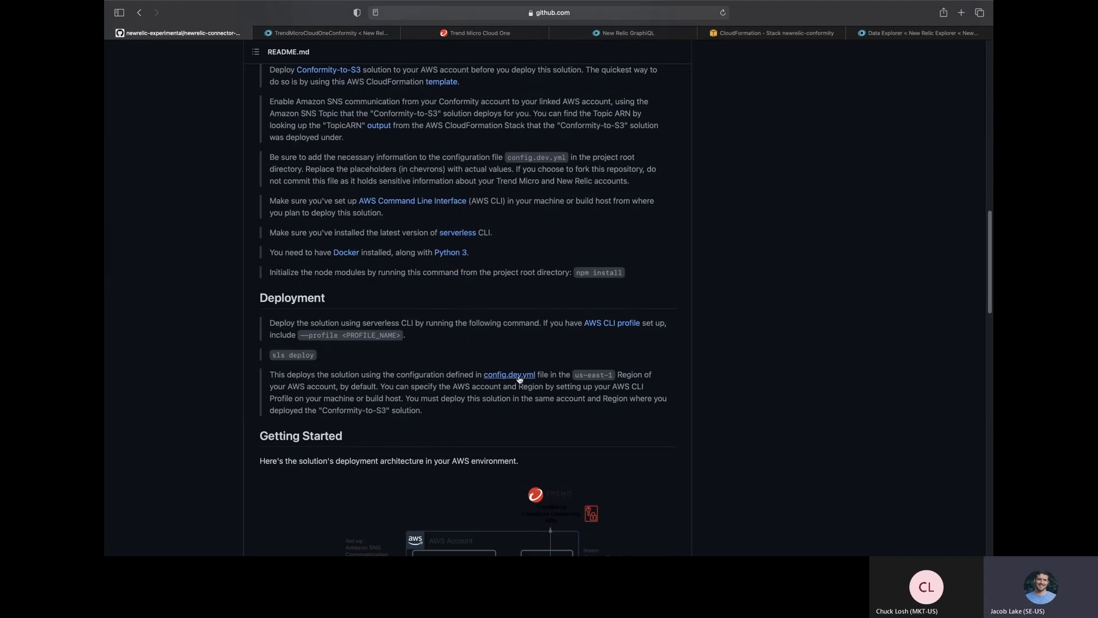
pyautogui.moveTo(320, 360)
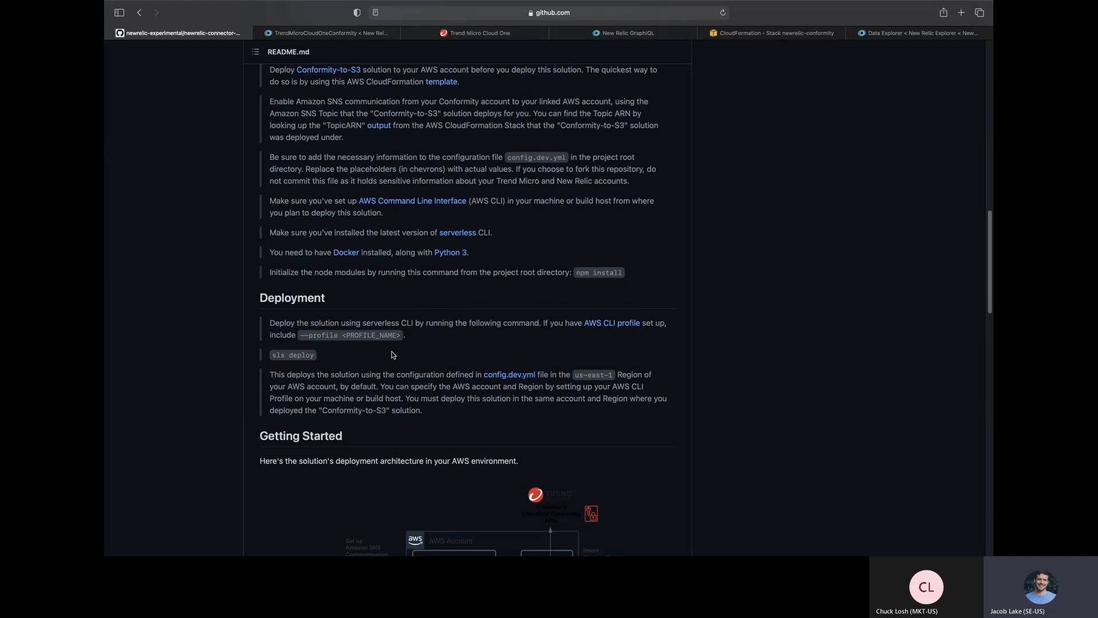
pyautogui.moveTo(528, 352)
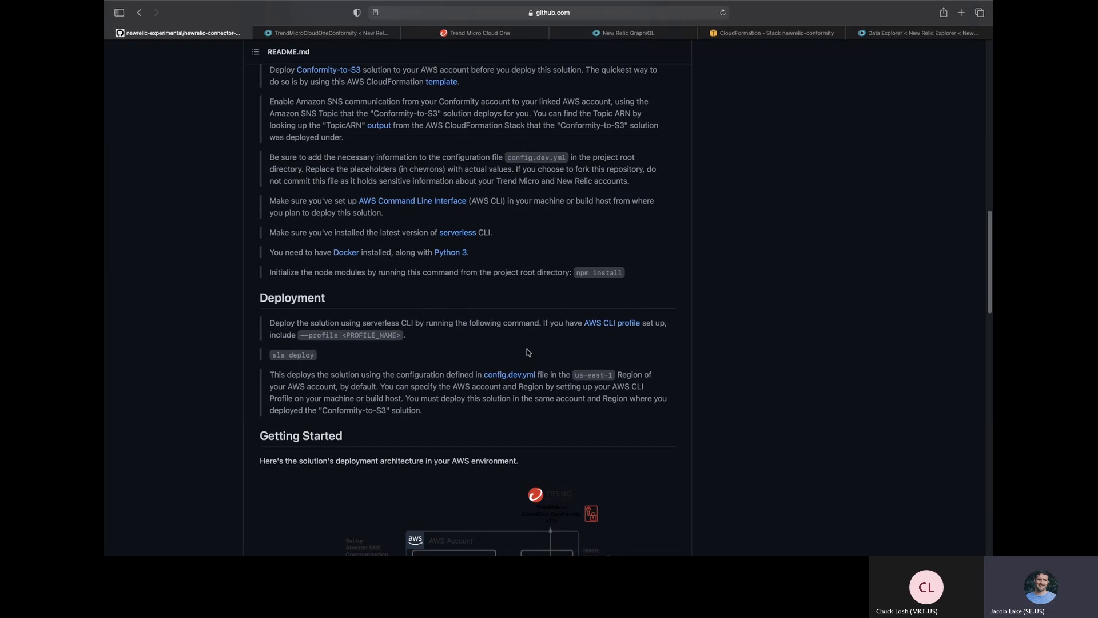
pyautogui.moveTo(527, 350)
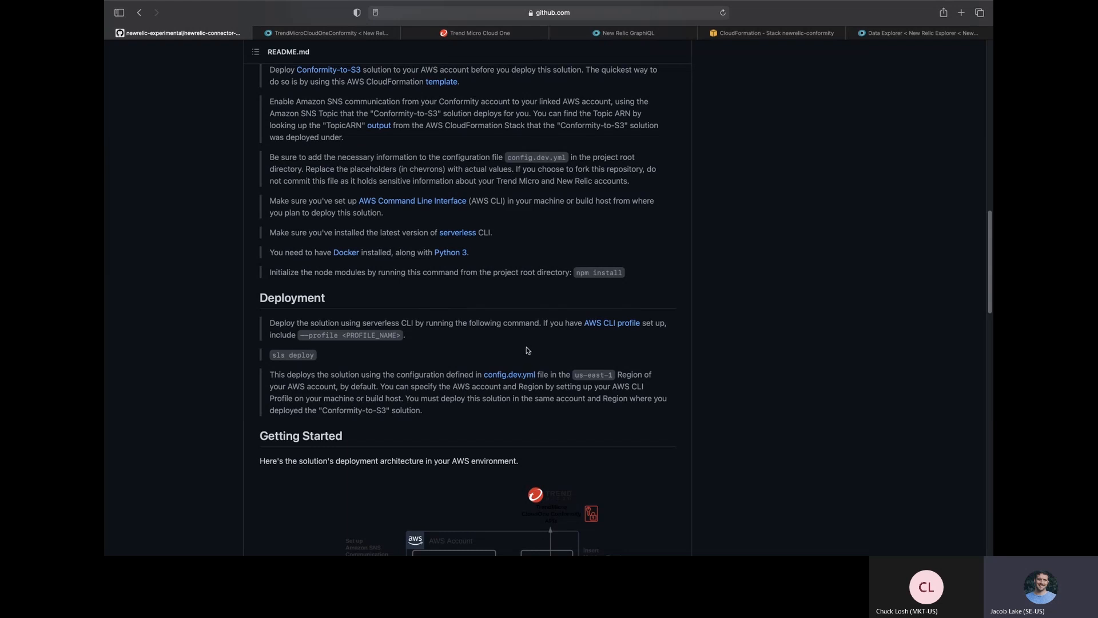
pyautogui.moveTo(526, 351)
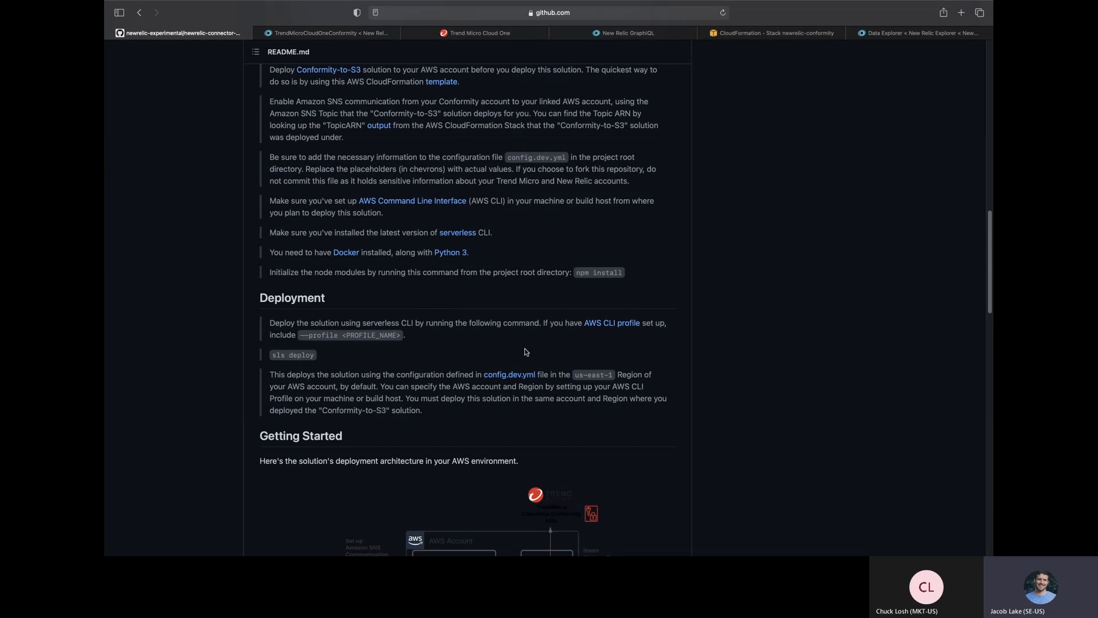
pyautogui.moveTo(509, 357)
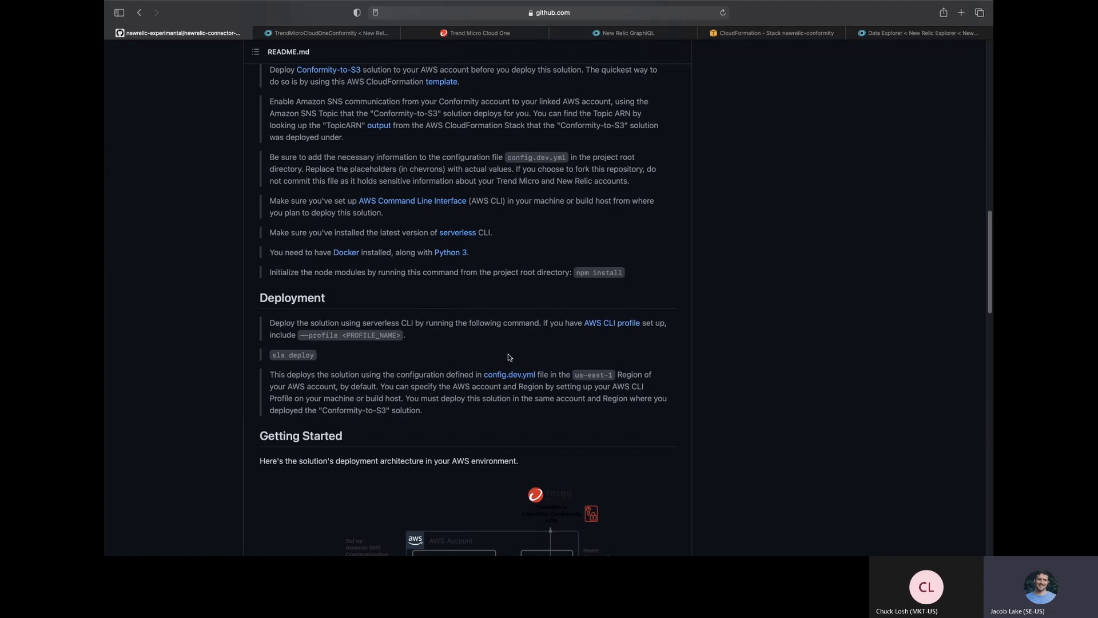
pyautogui.moveTo(497, 354)
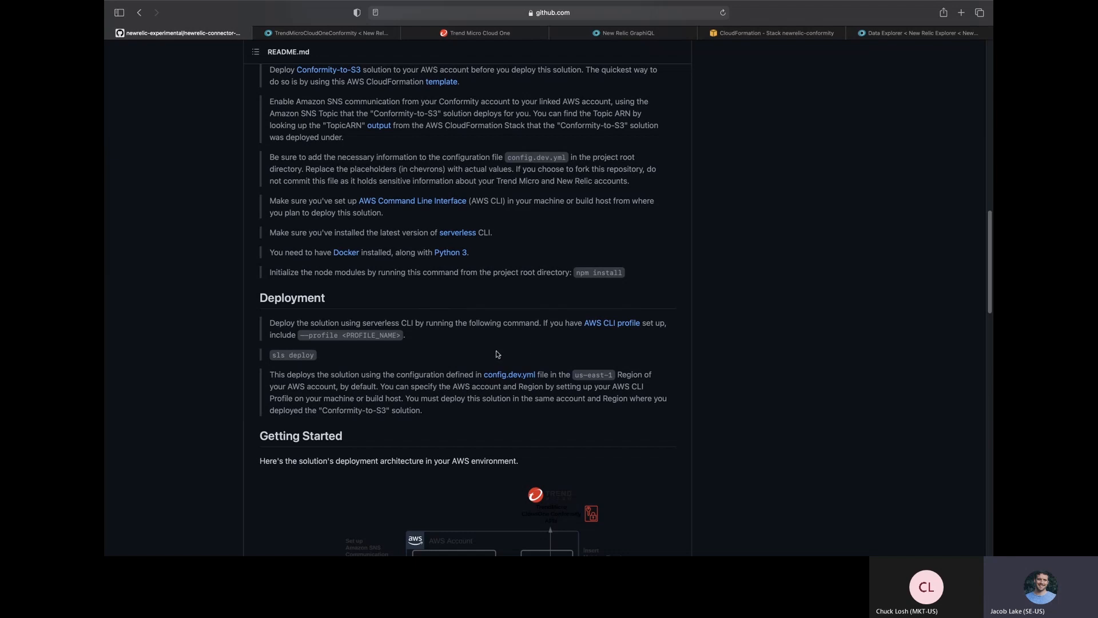
pyautogui.moveTo(879, 35)
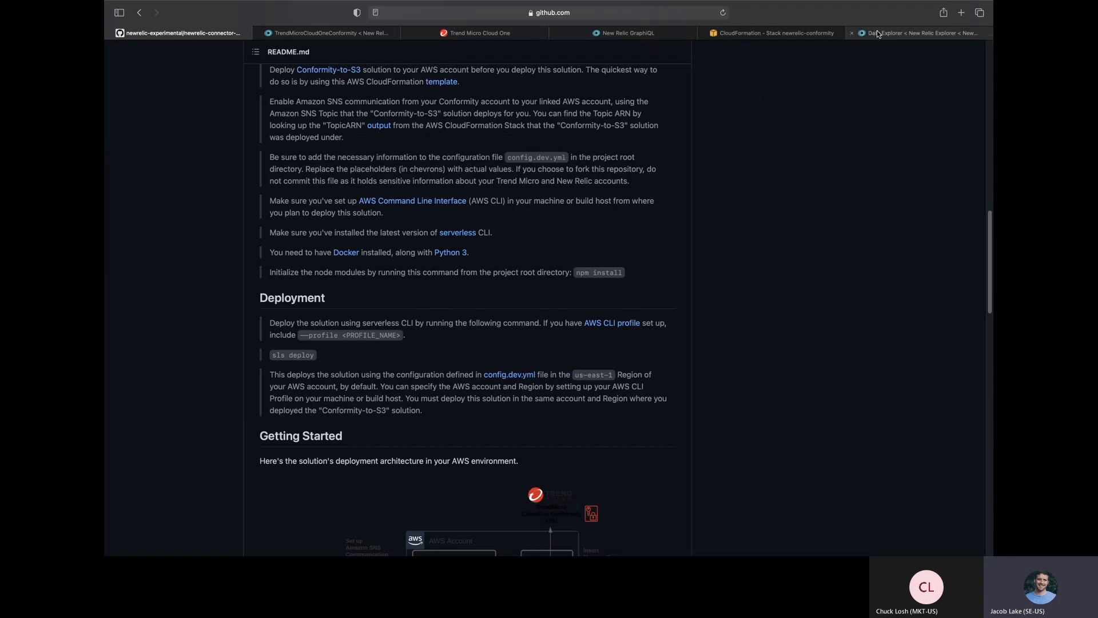
# Show the 60-minute TMCloudOneConformityEvent count chart in New Relic Data Explorer.
pyautogui.click(923, 32)
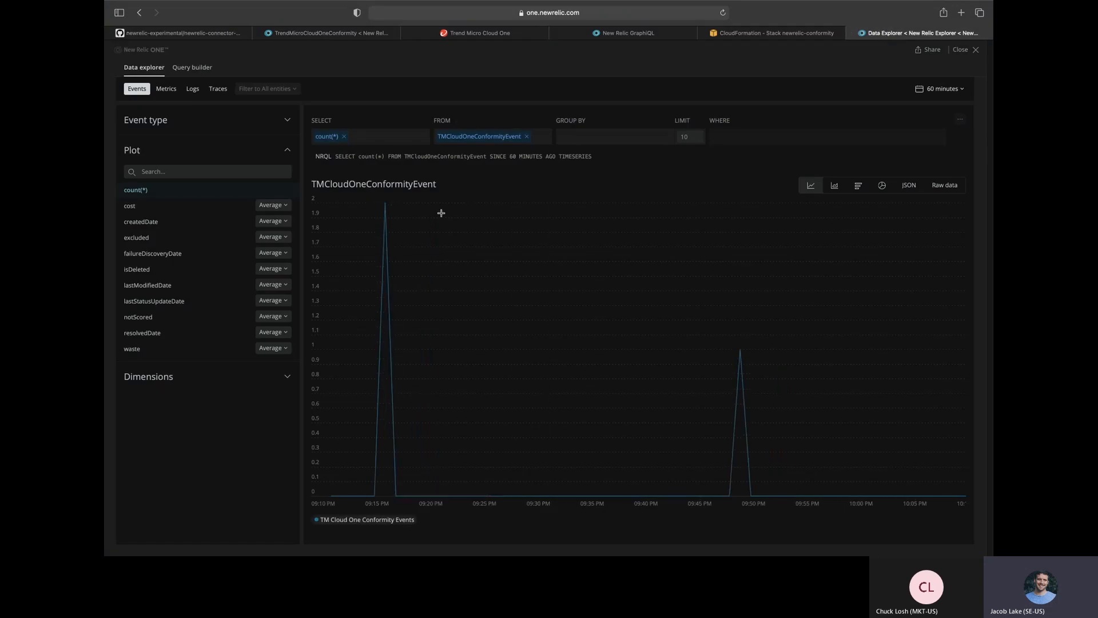
pyautogui.moveTo(383, 226)
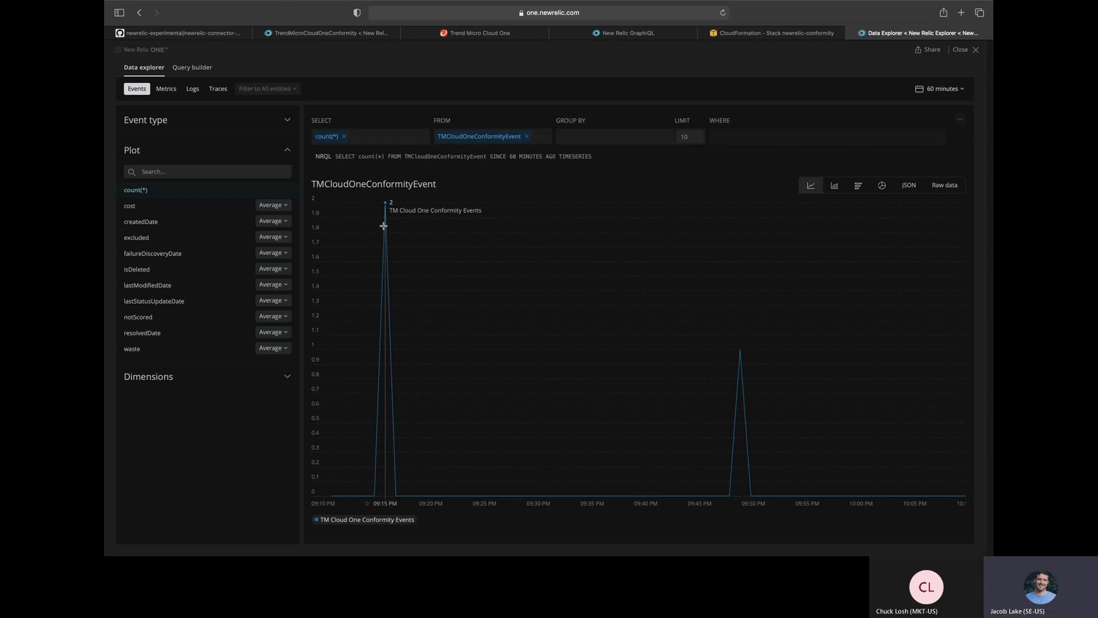
pyautogui.moveTo(754, 339)
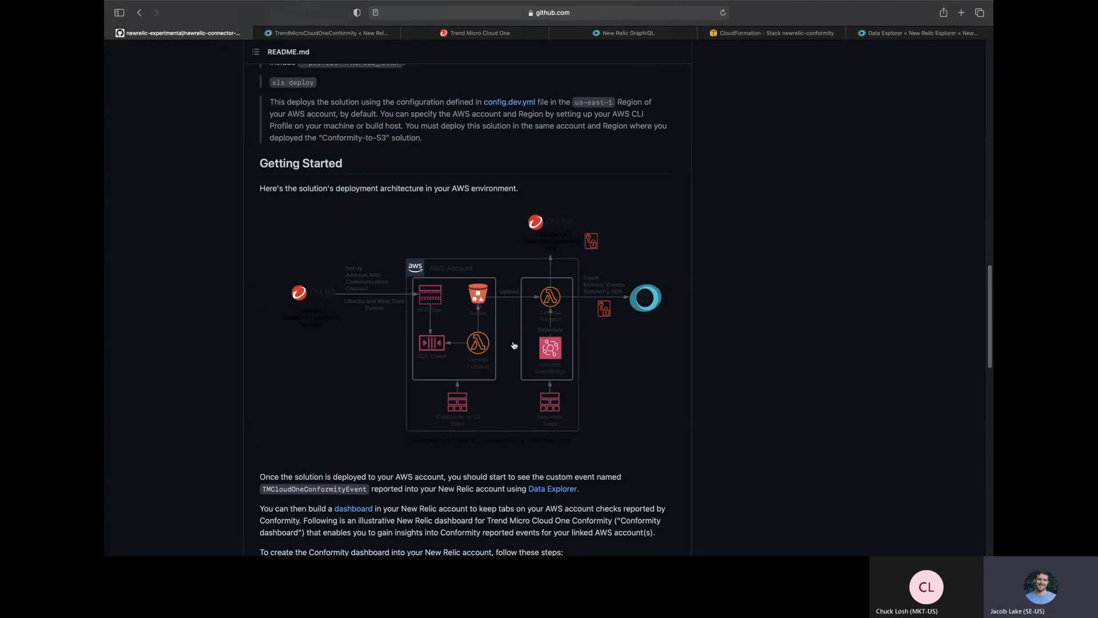
# Move the README past the architecture diagram to the Conformity dashboard creation steps.
pyautogui.scroll(-3)
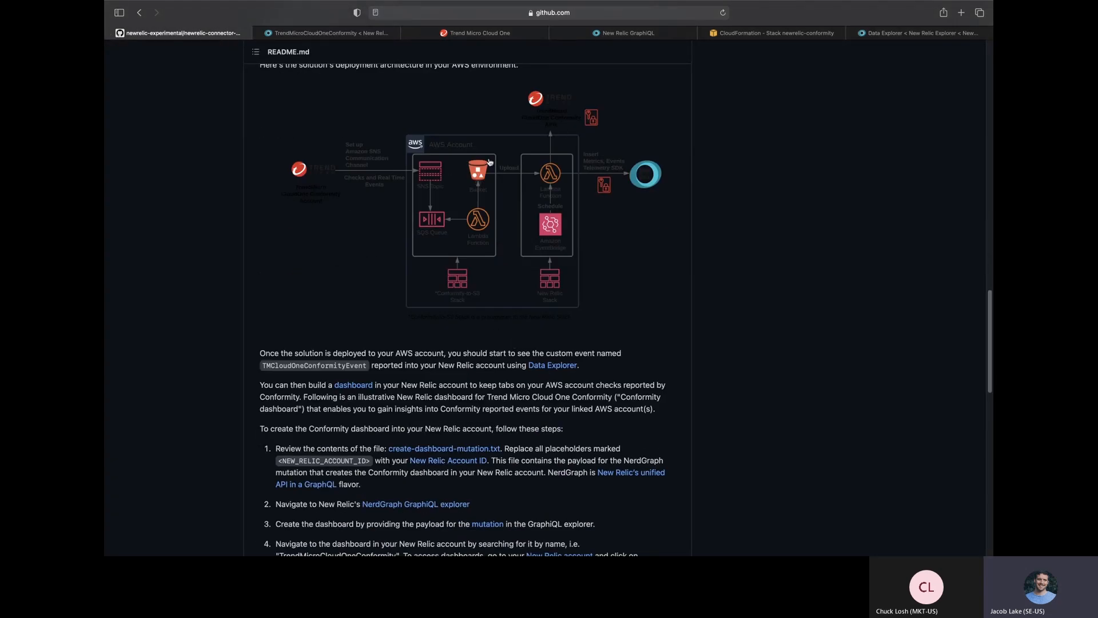
pyautogui.moveTo(350, 391)
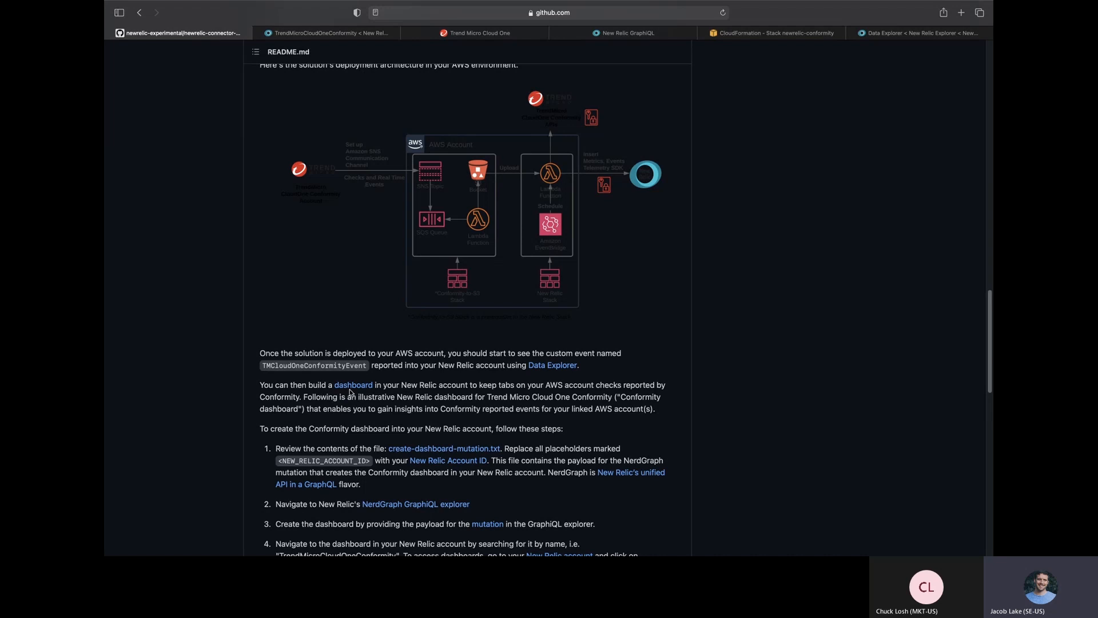
pyautogui.moveTo(576, 378)
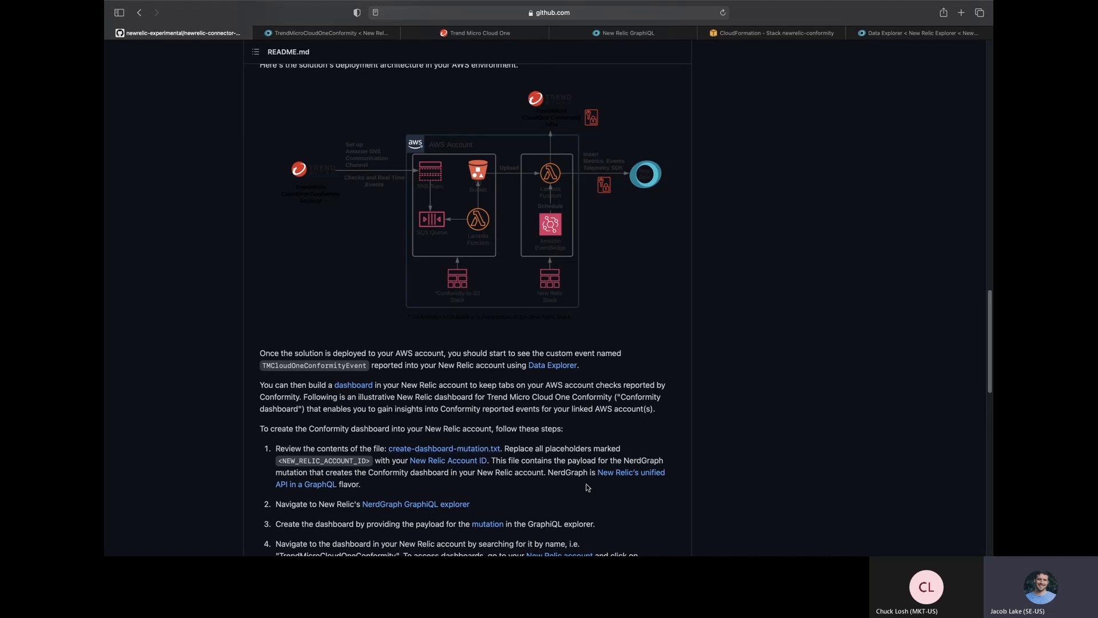
pyautogui.moveTo(612, 540)
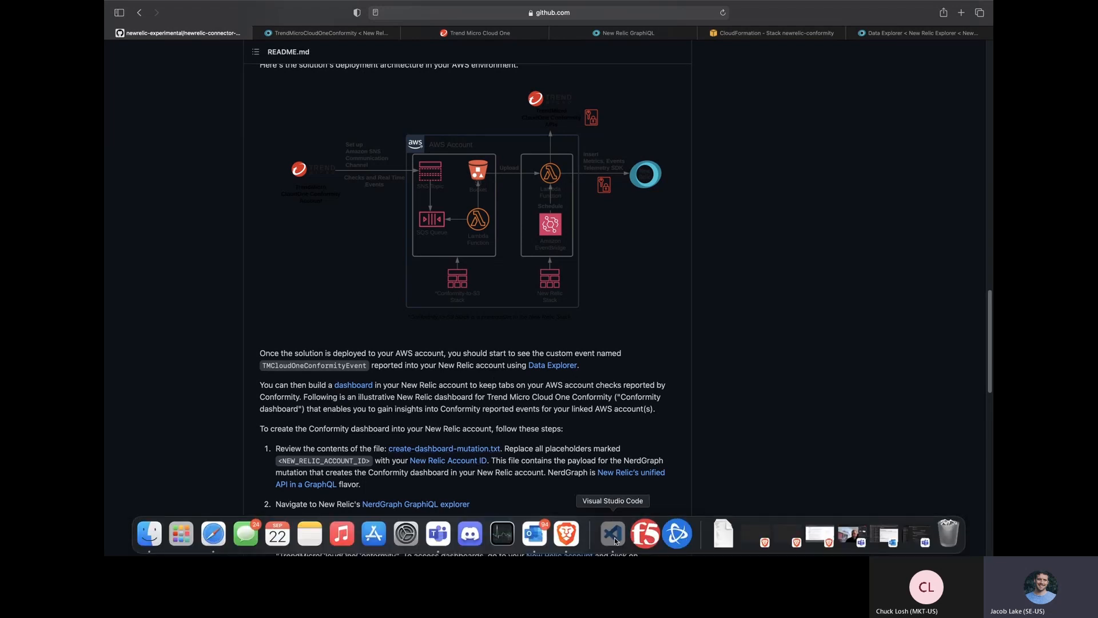
# Revisit the project in Visual Studio Code and view create-dashboard-mutation.txt.
pyautogui.click(612, 534)
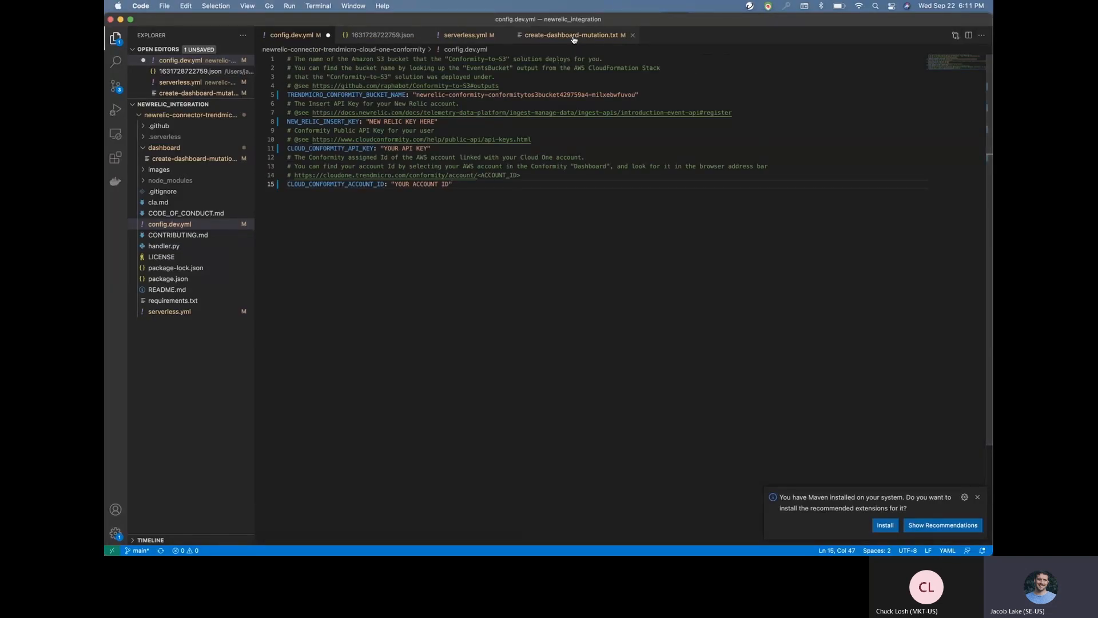
pyautogui.click(570, 35)
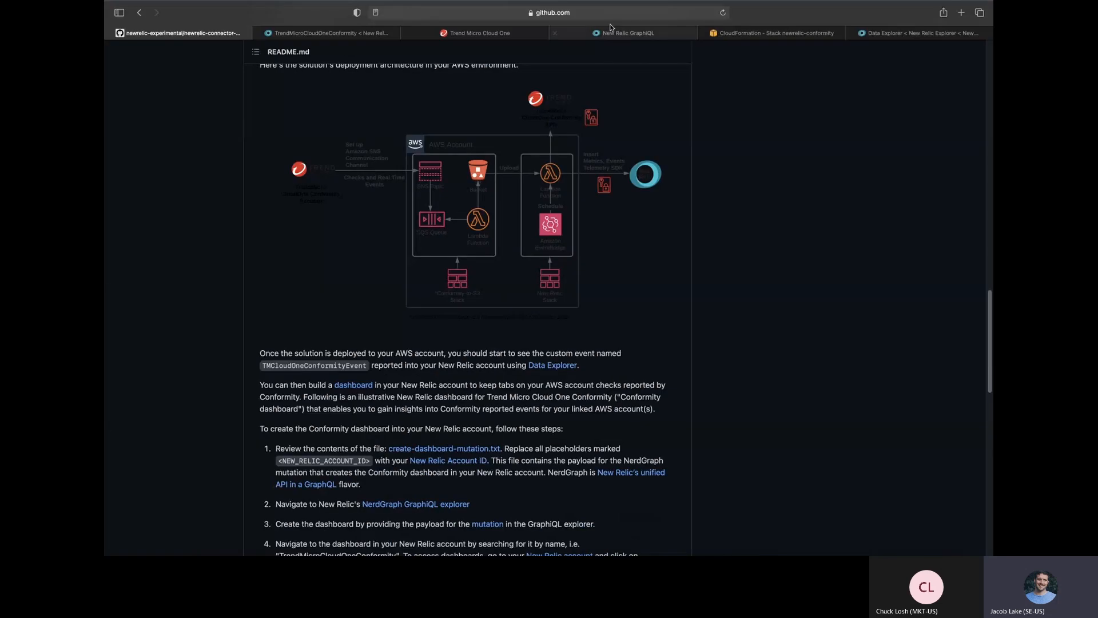
# Review the dashboardCreate mutation in NerdGraph GraphiQL, then show the finished TrendMicroCloudOneConformity dashboard.
pyautogui.click(628, 32)
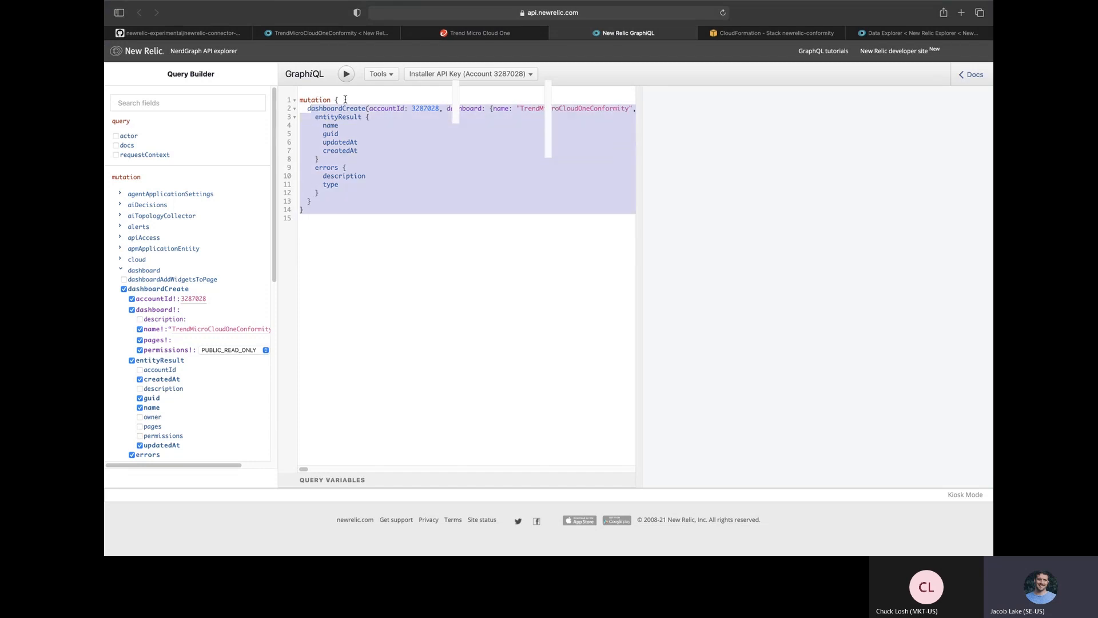
pyautogui.moveTo(690, 137)
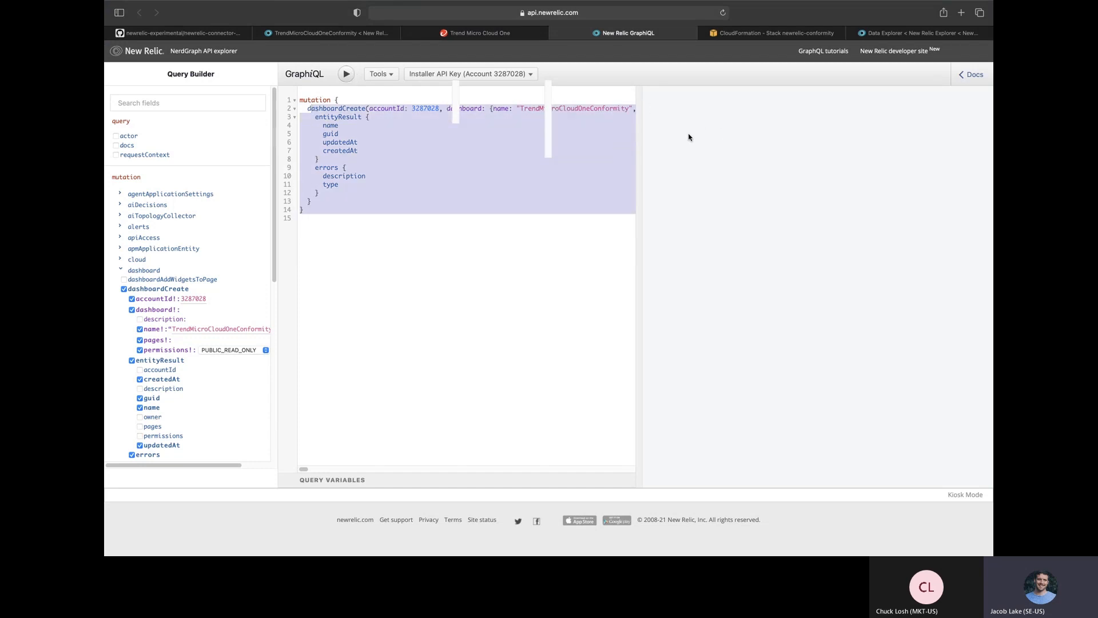
pyautogui.moveTo(724, 111)
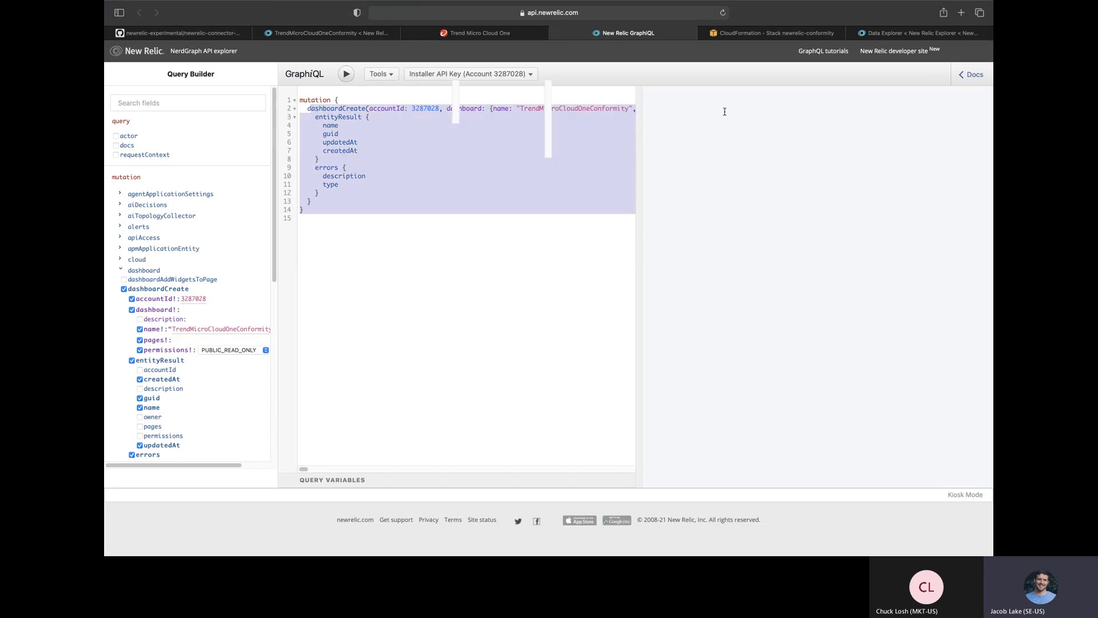
pyautogui.click(332, 33)
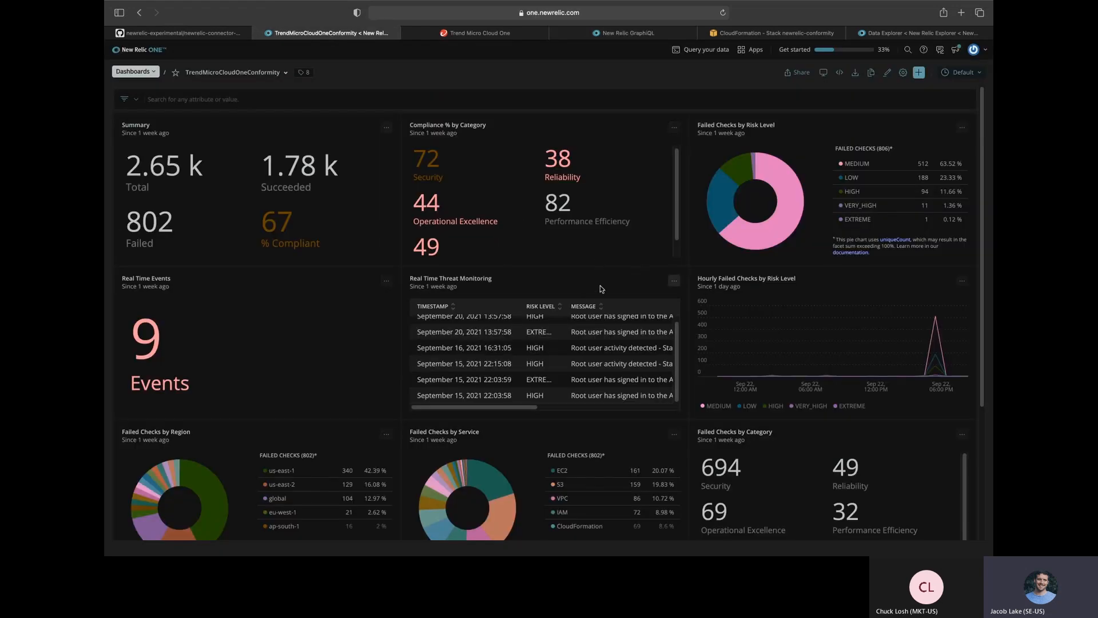
pyautogui.moveTo(633, 257)
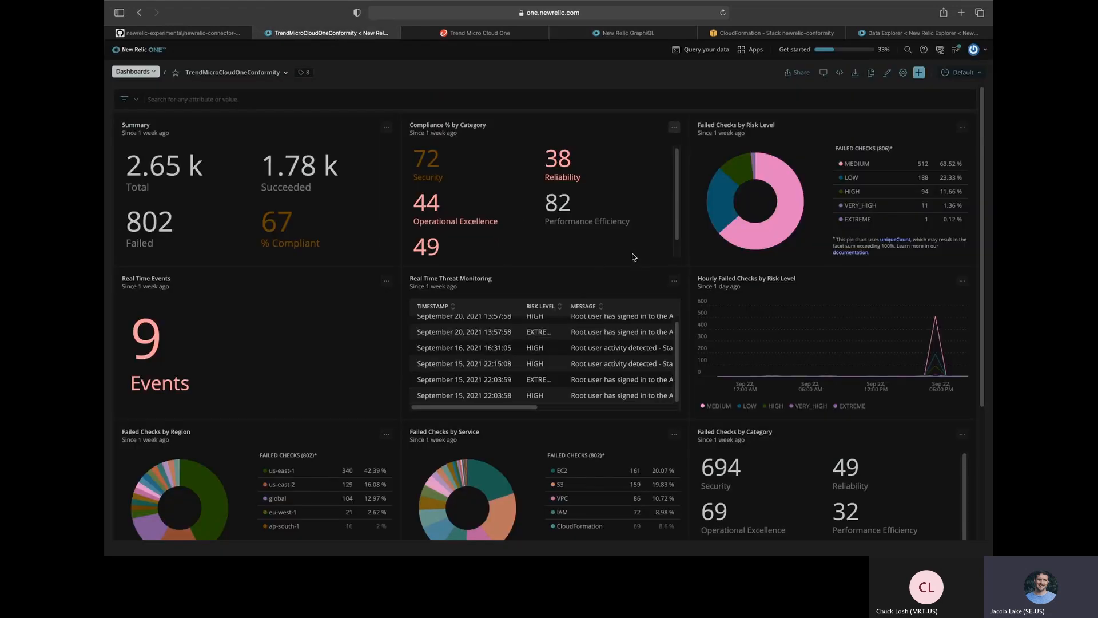